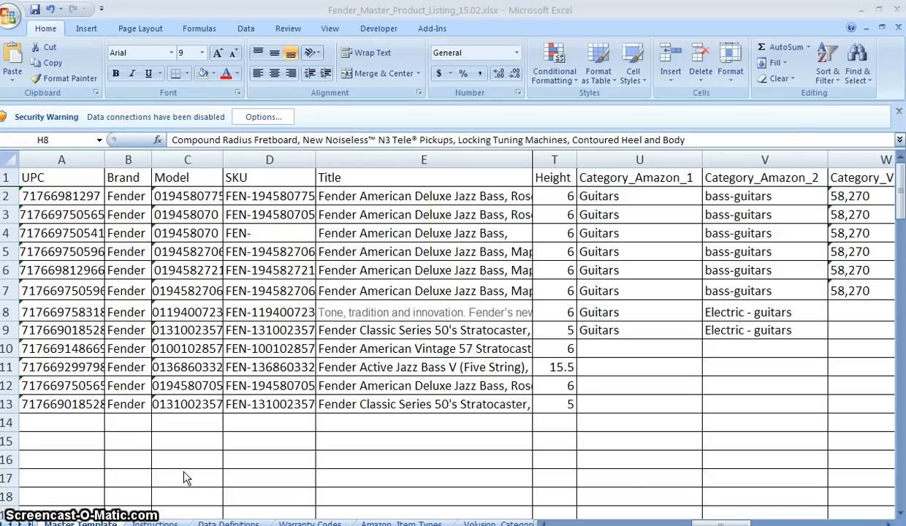
mouse_move(188, 478)
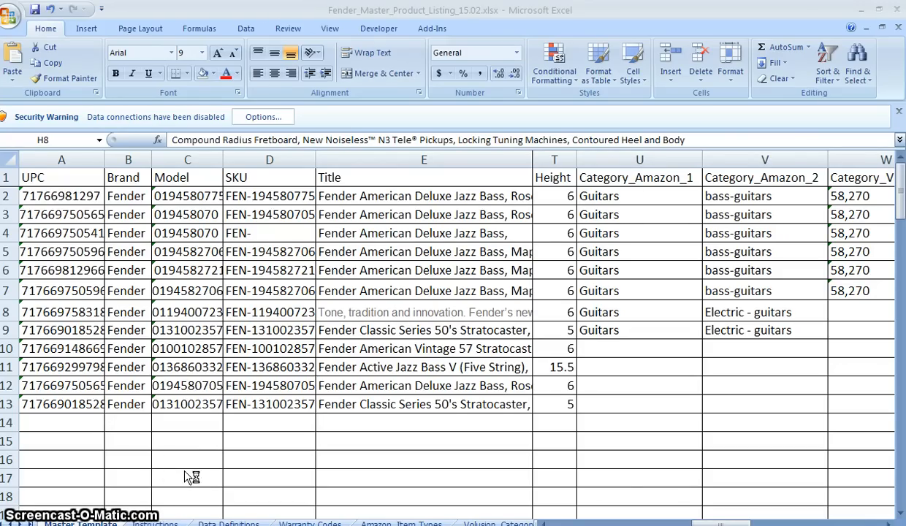
mouse_move(189, 477)
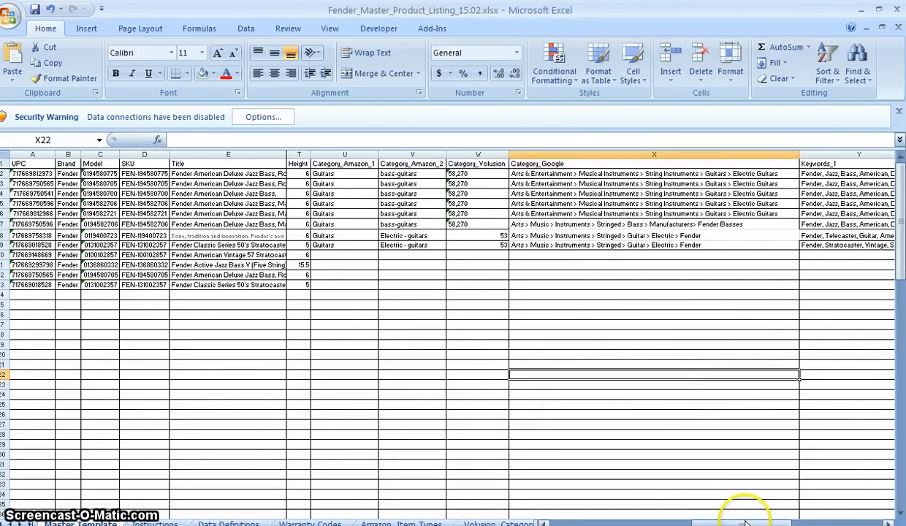
Step: Review the Data Definitions sheet's field descriptions and required flags from top to bottom
scroll("right", 3)
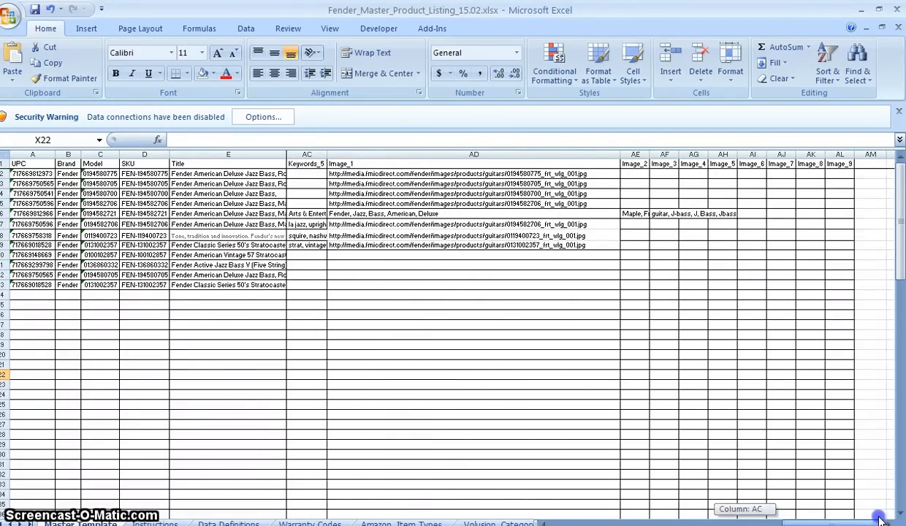
scroll("left", 3)
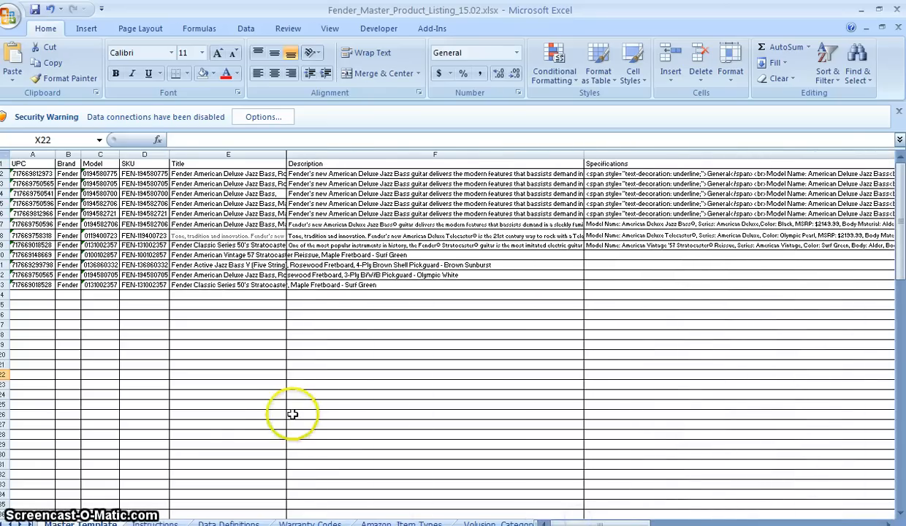
mouse_move(187, 428)
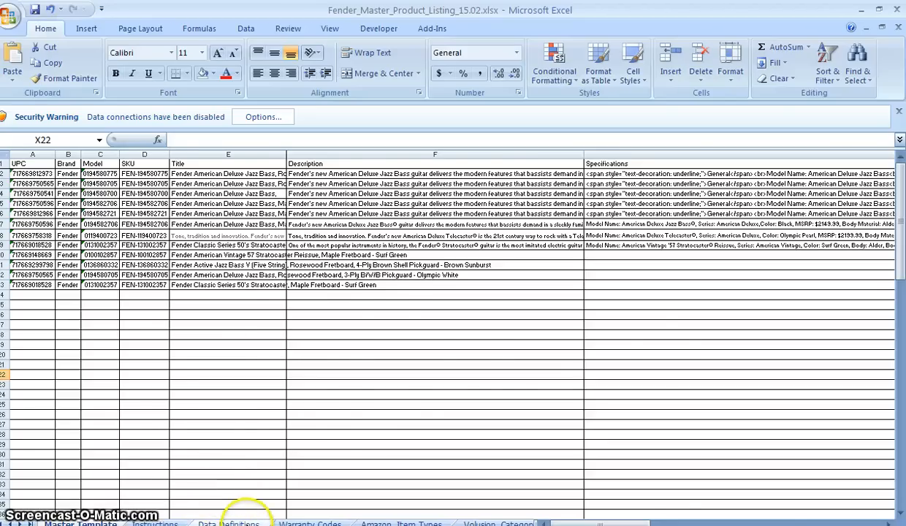
left_click(227, 523)
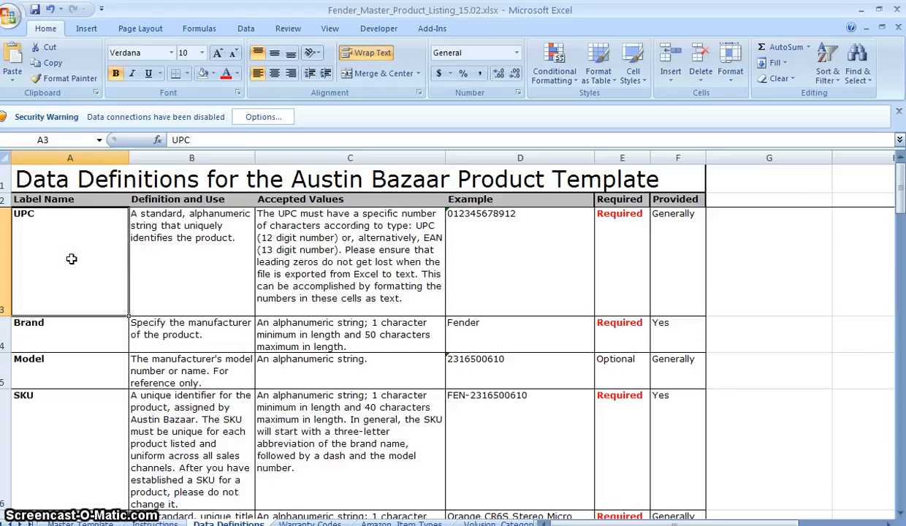
mouse_move(623, 240)
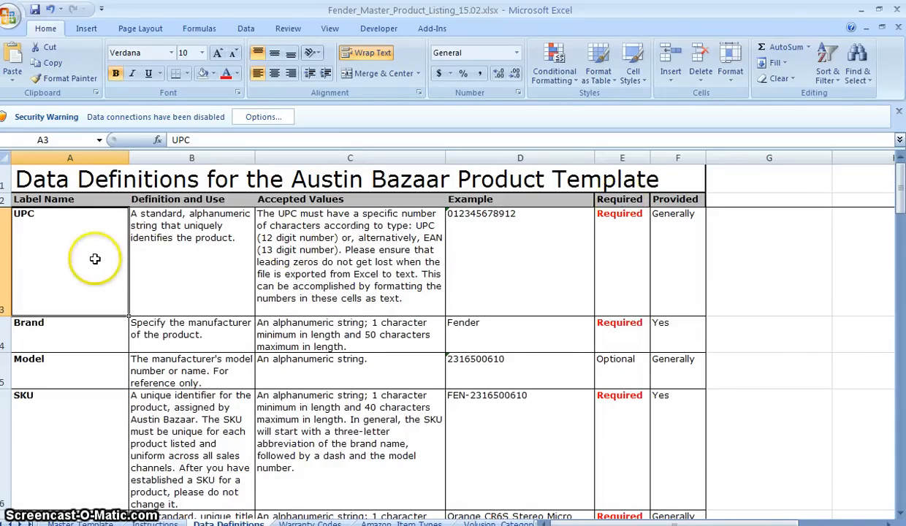
mouse_move(558, 246)
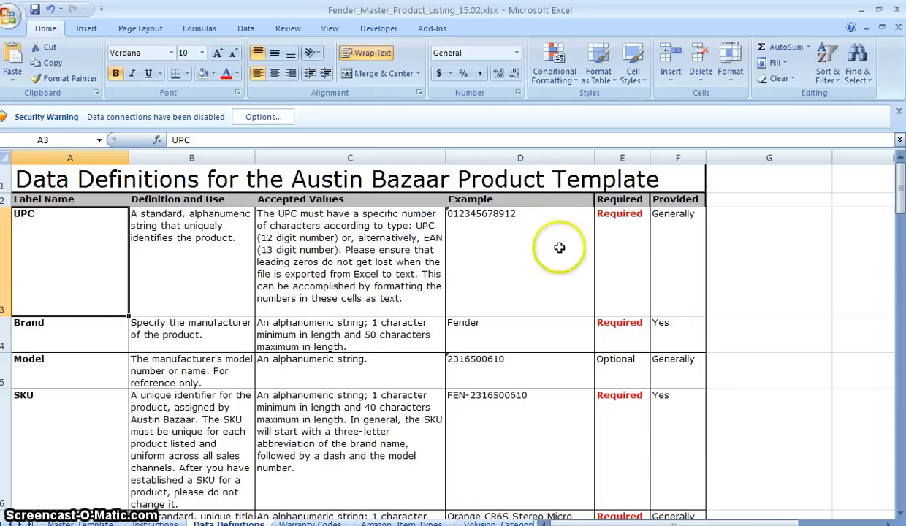
mouse_move(622, 365)
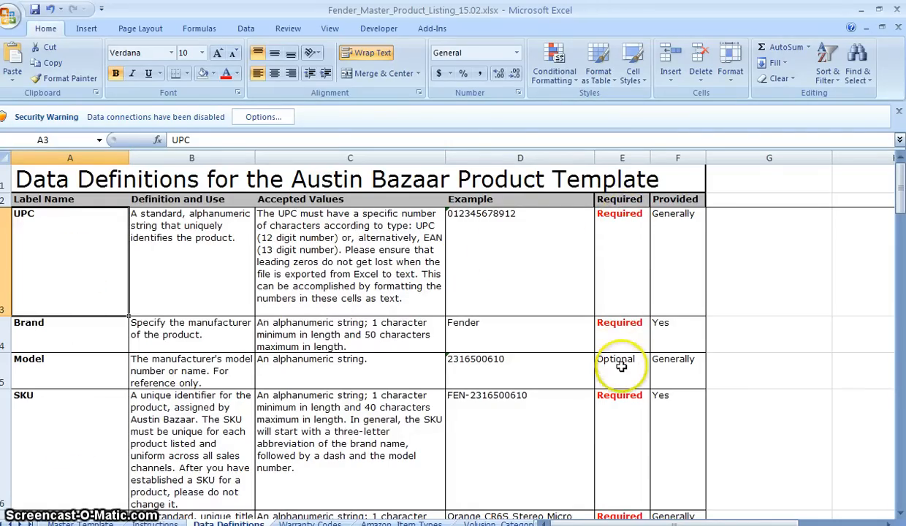
mouse_move(636, 385)
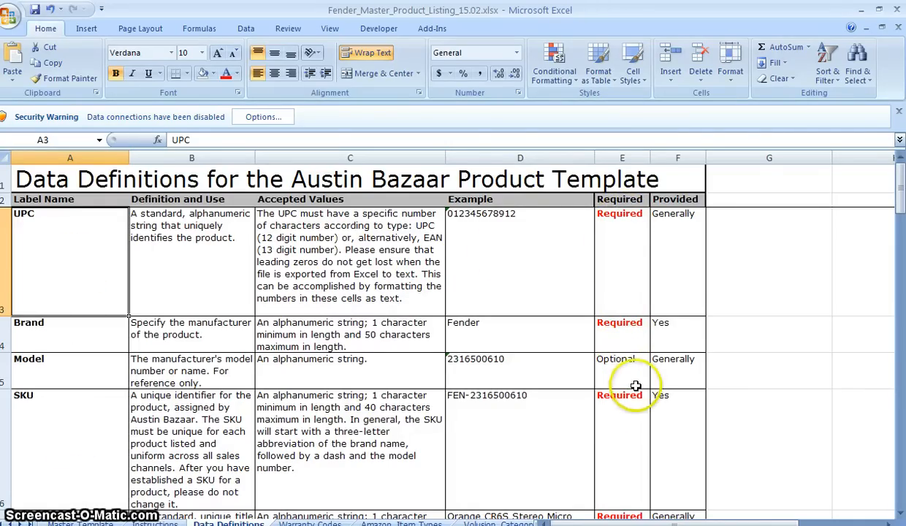
mouse_move(631, 406)
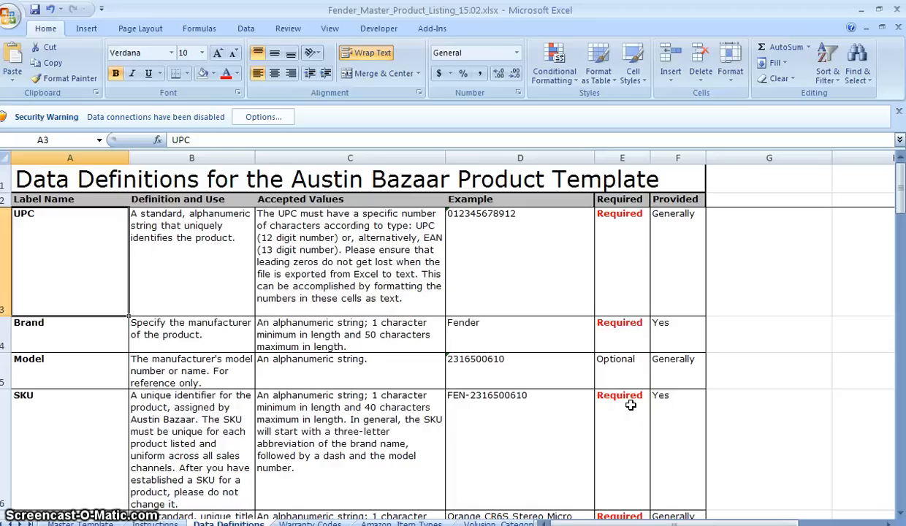
mouse_move(682, 407)
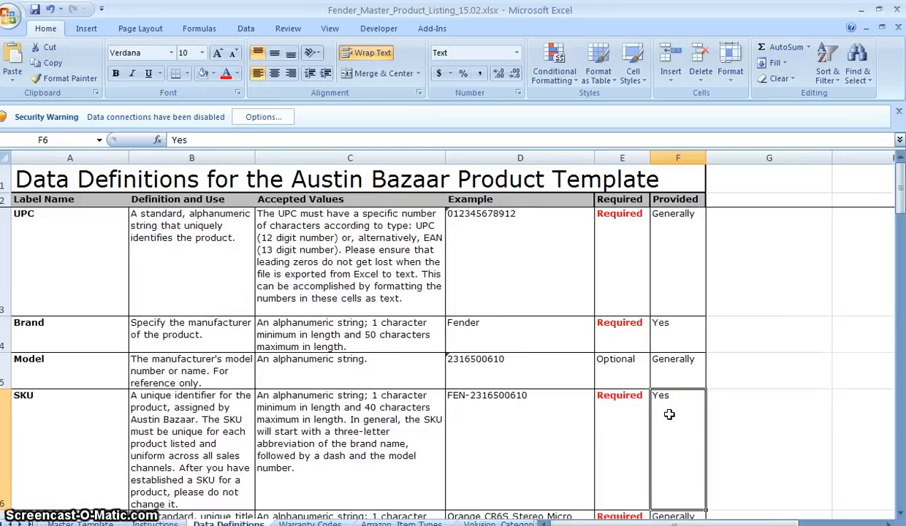
scroll("down", 3)
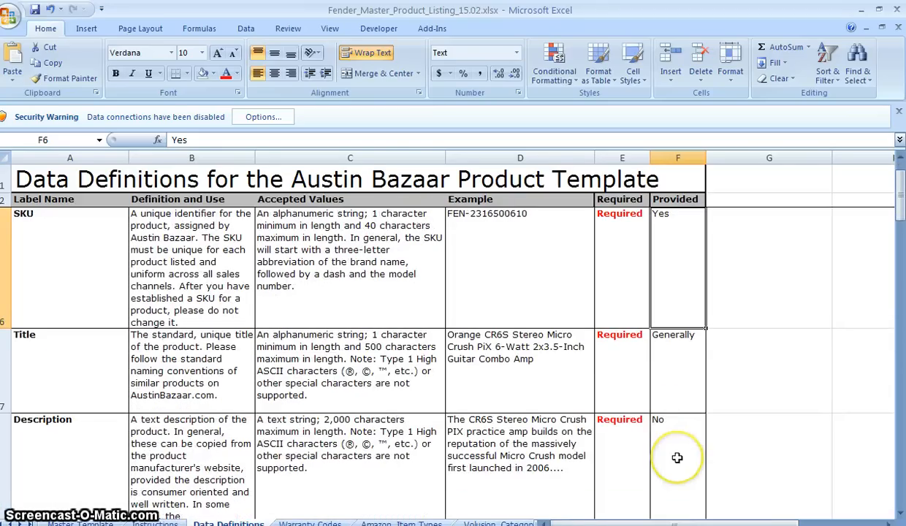
scroll("down", 3)
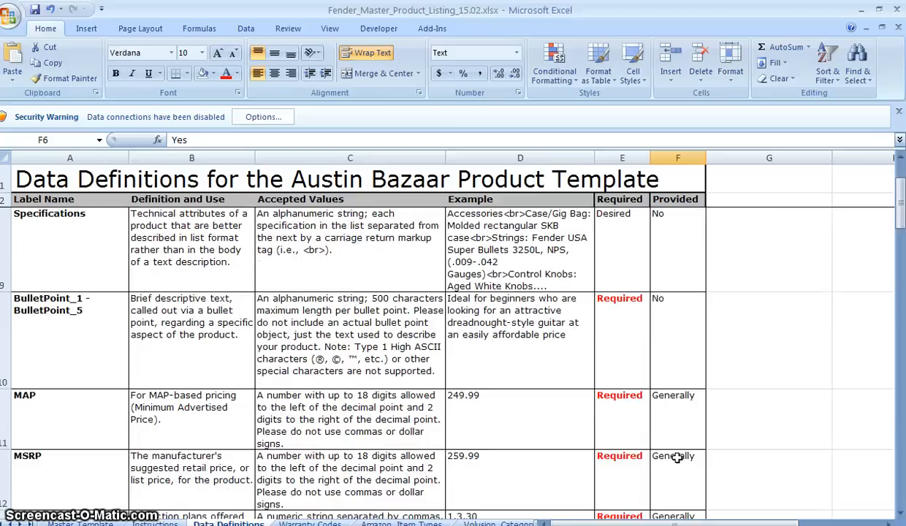
scroll("down", 3)
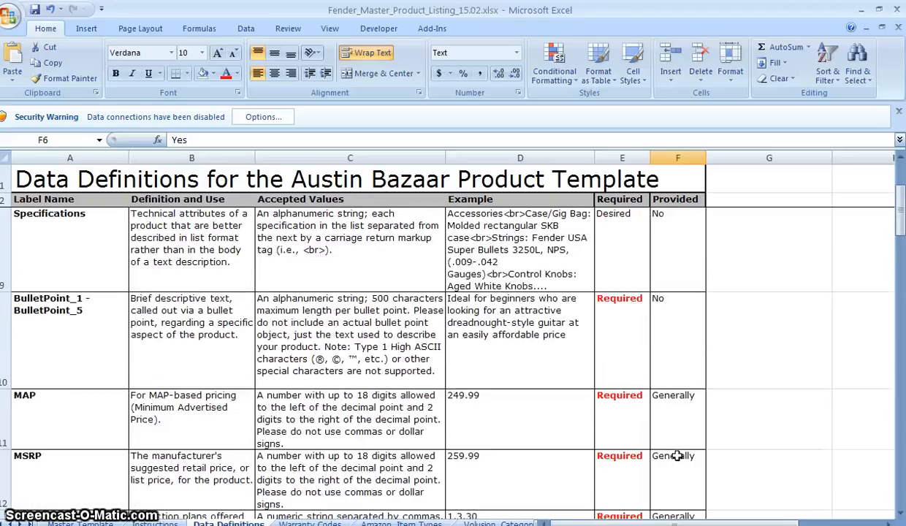
scroll("up", 3)
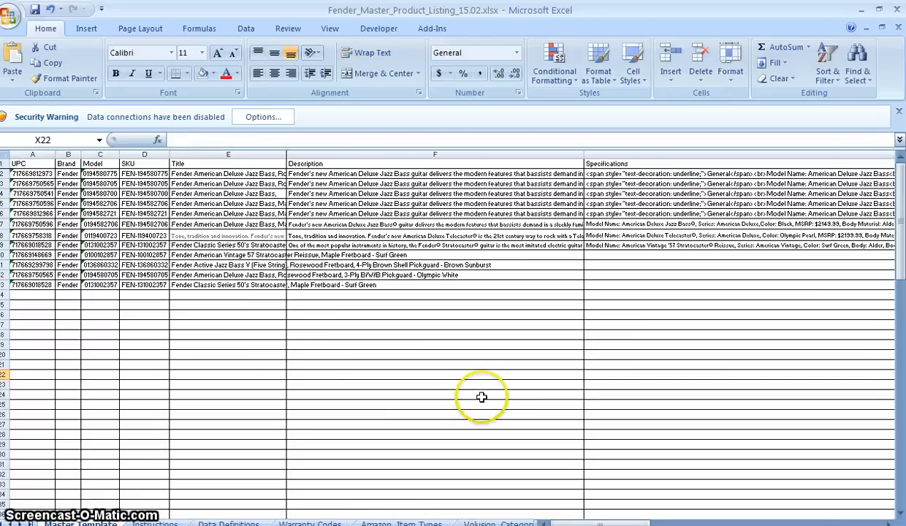
mouse_move(435, 349)
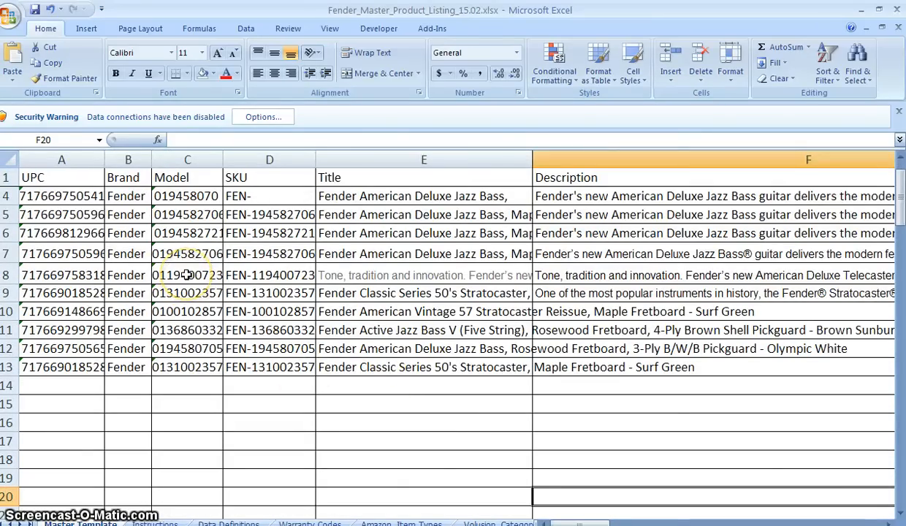
left_click(187, 274)
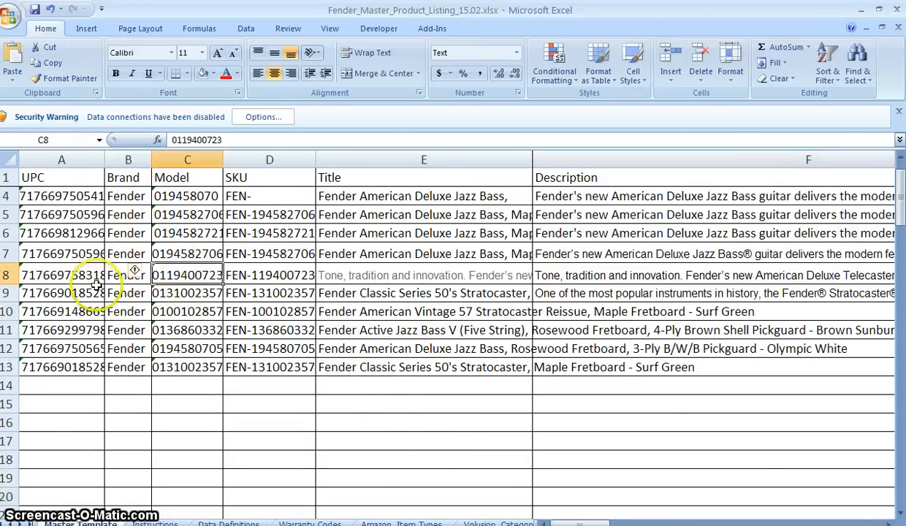
mouse_move(272, 281)
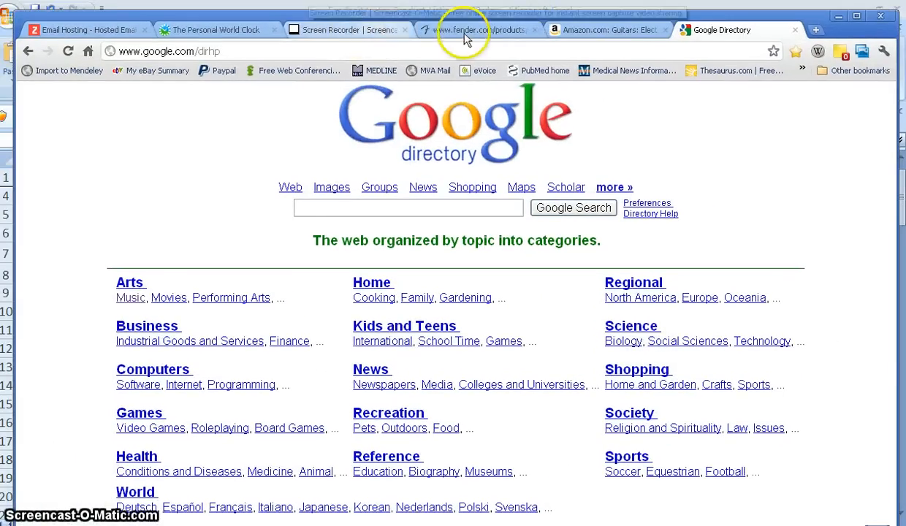
left_click(479, 30)
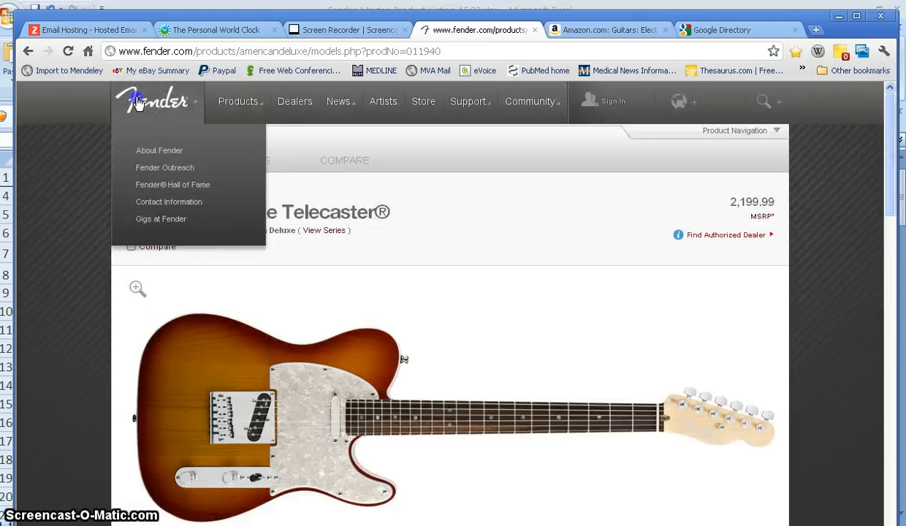
left_click(155, 101)
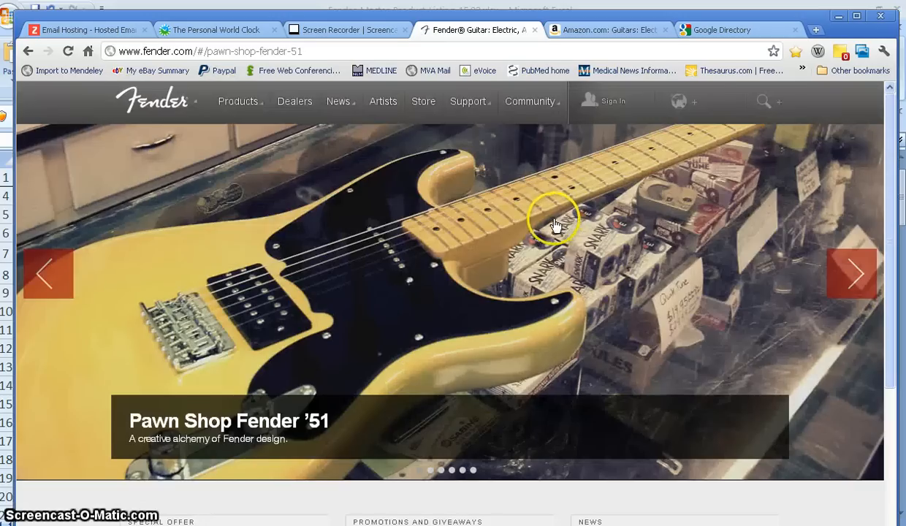
mouse_move(763, 110)
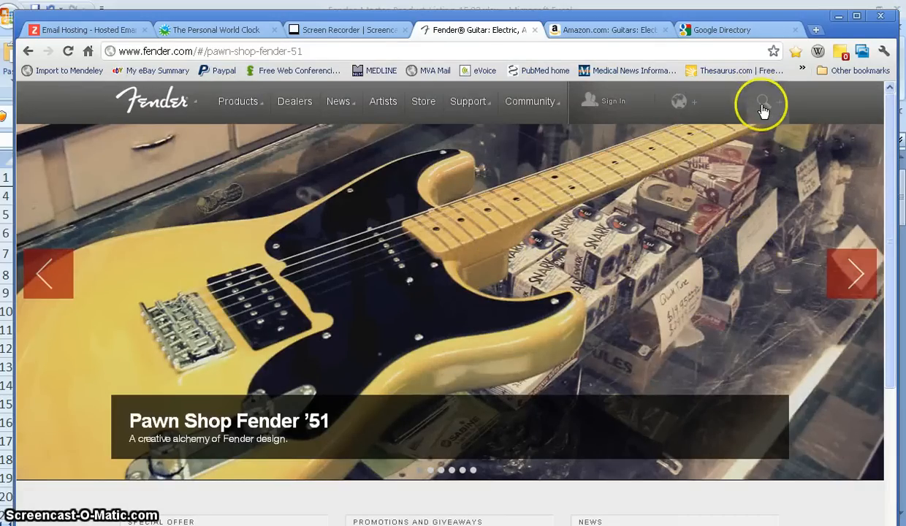
left_click(763, 101)
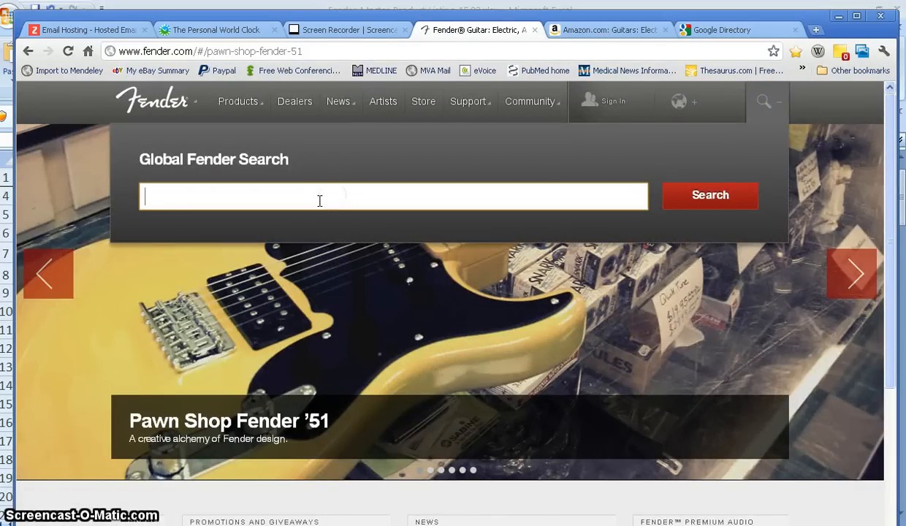
type("0119400723")
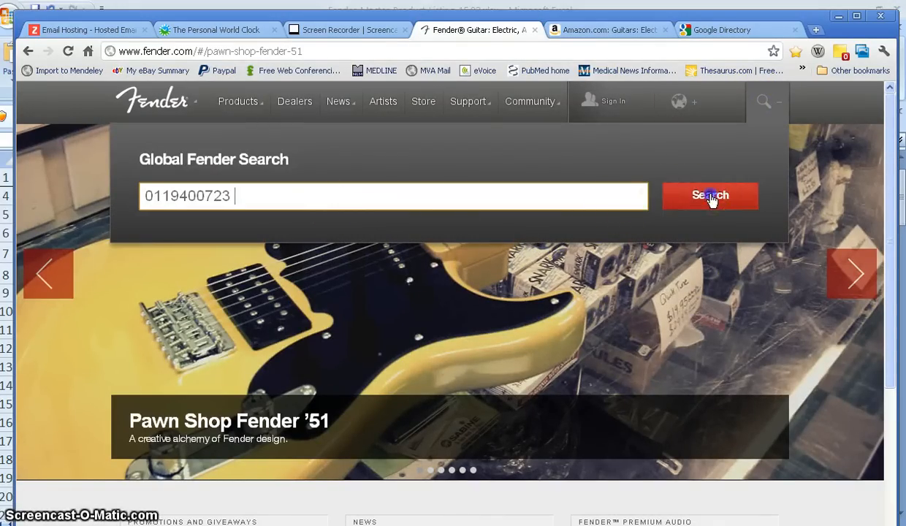
left_click(711, 195)
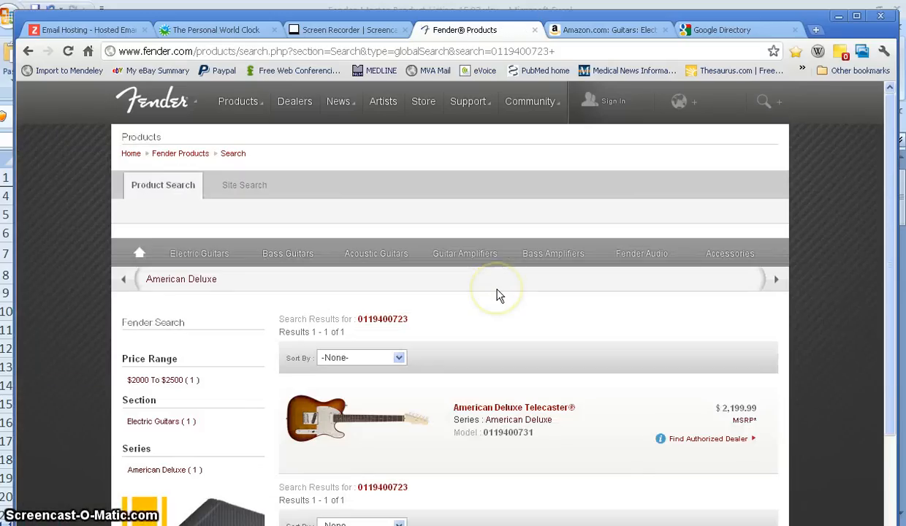
Step: Open the American Deluxe Telecaster result listed at $2,199.99
scroll("down", 3)
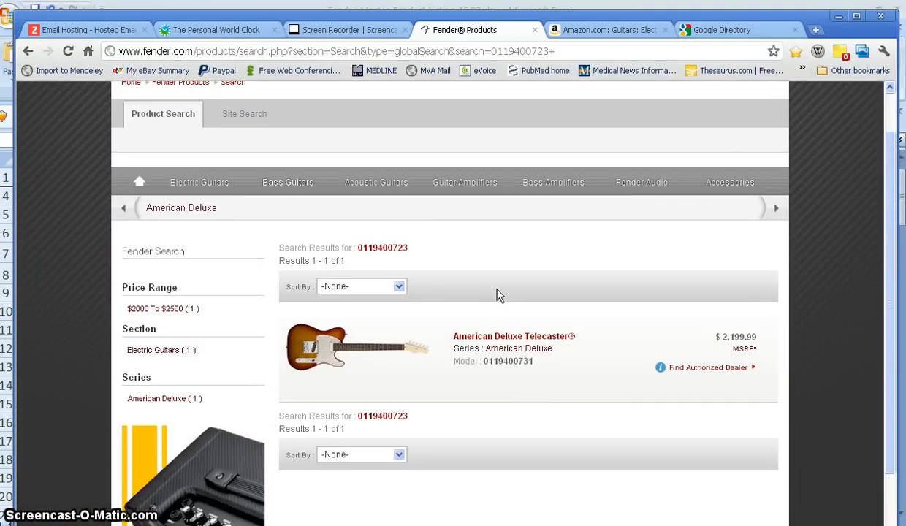
mouse_move(532, 345)
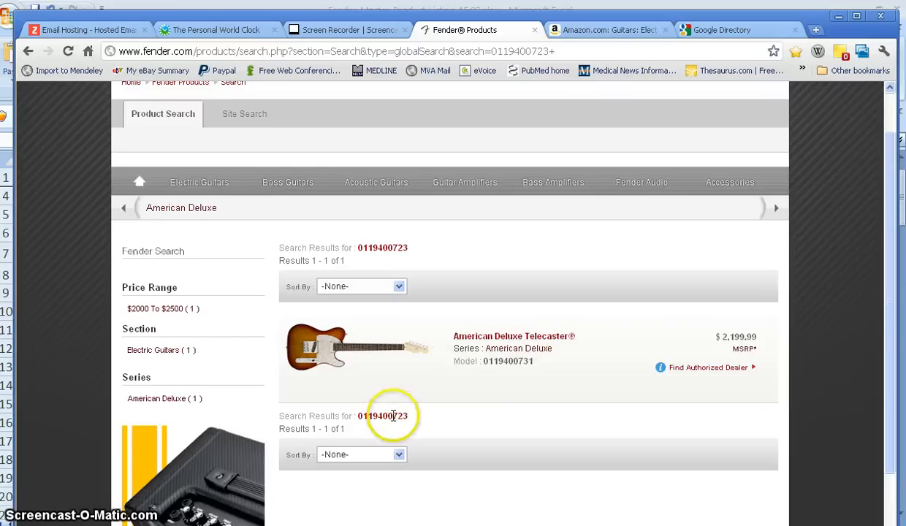
mouse_move(515, 336)
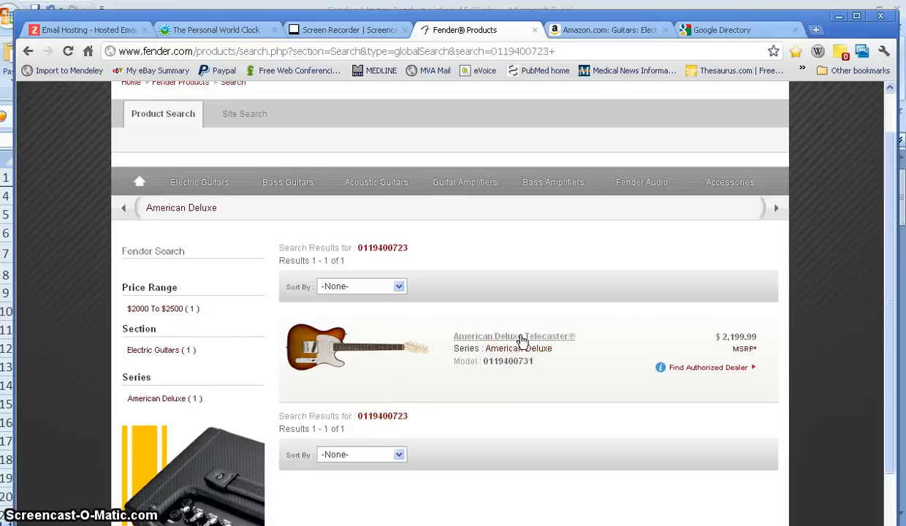
left_click(514, 336)
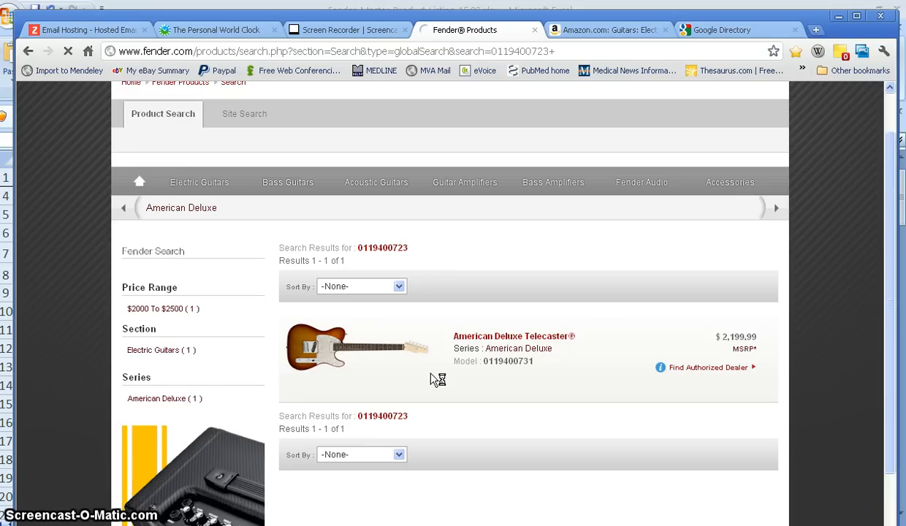
left_click(514, 336)
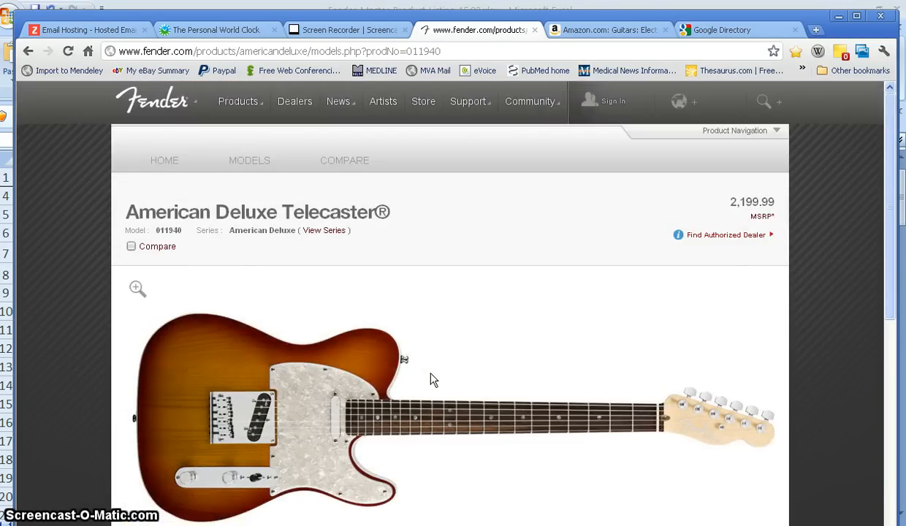
scroll("down", 3)
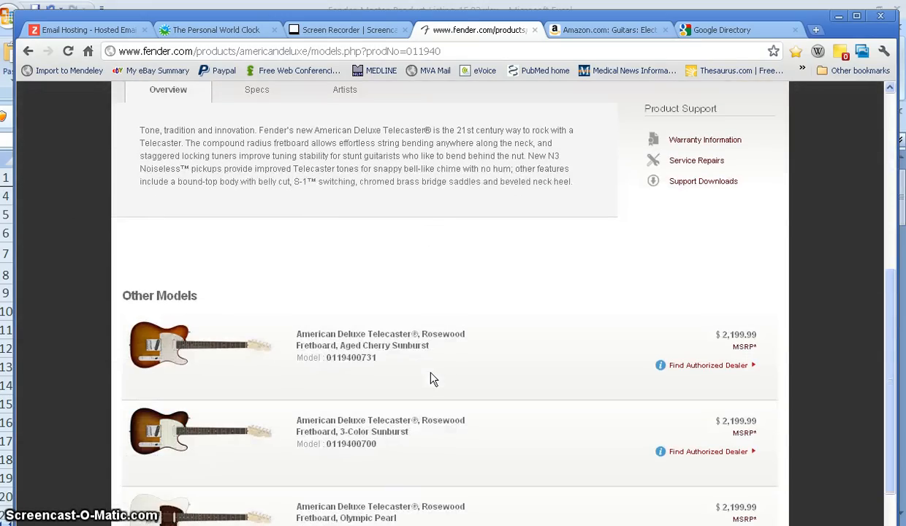
mouse_move(377, 368)
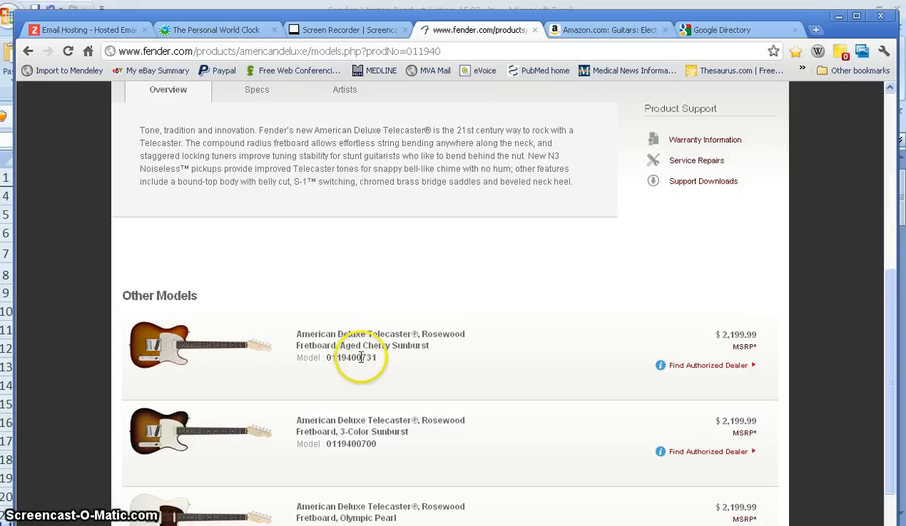
scroll("down", 3)
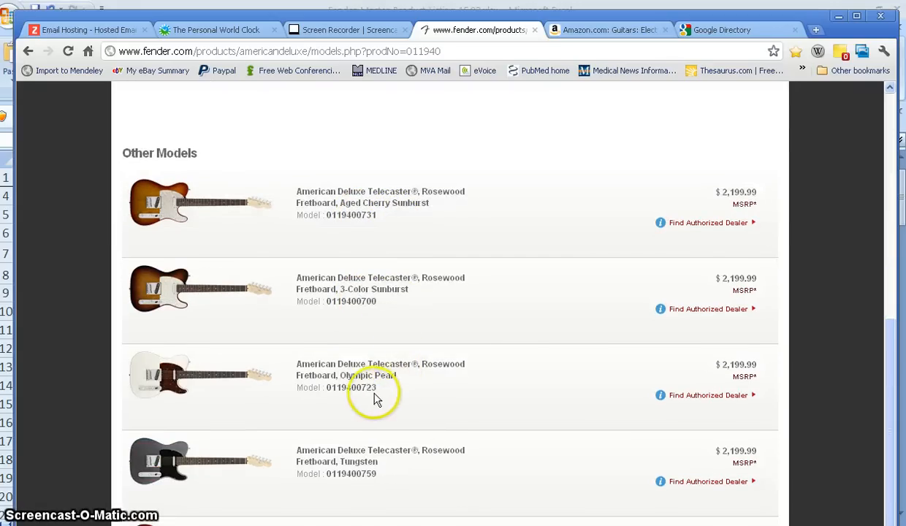
mouse_move(386, 394)
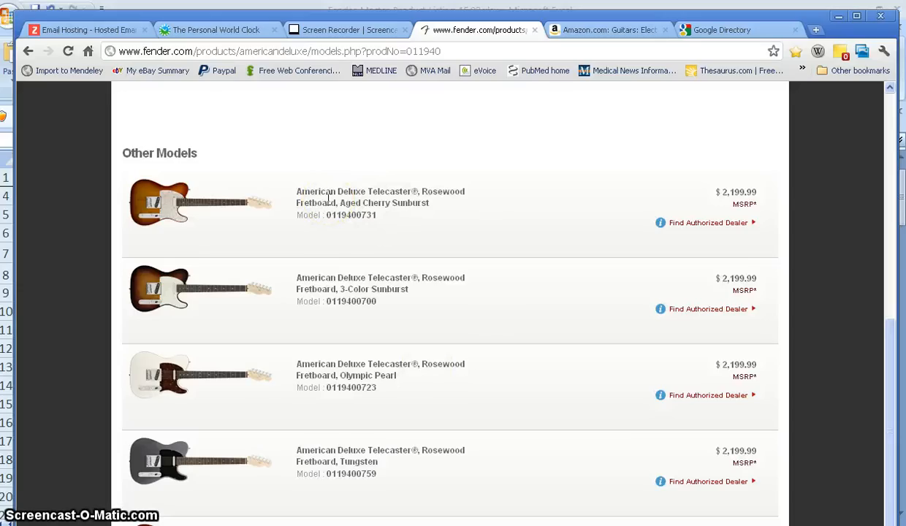
mouse_move(172, 212)
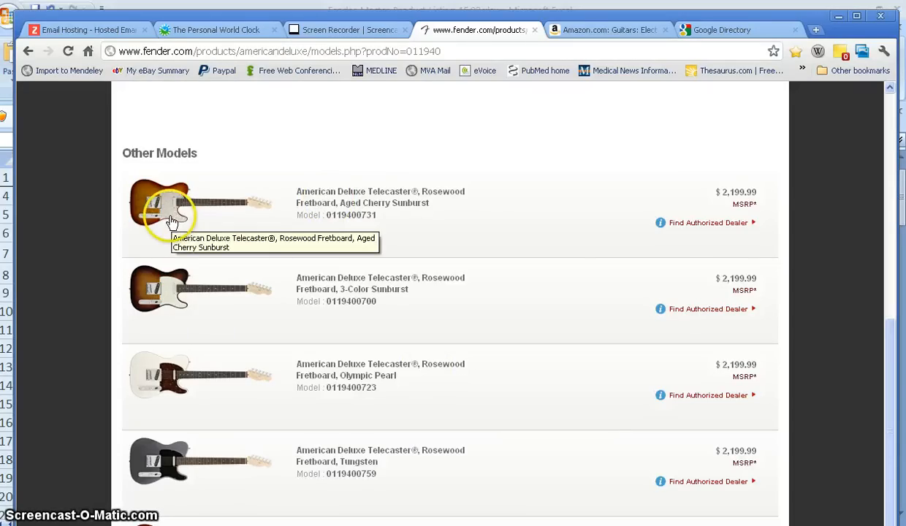
mouse_move(172, 374)
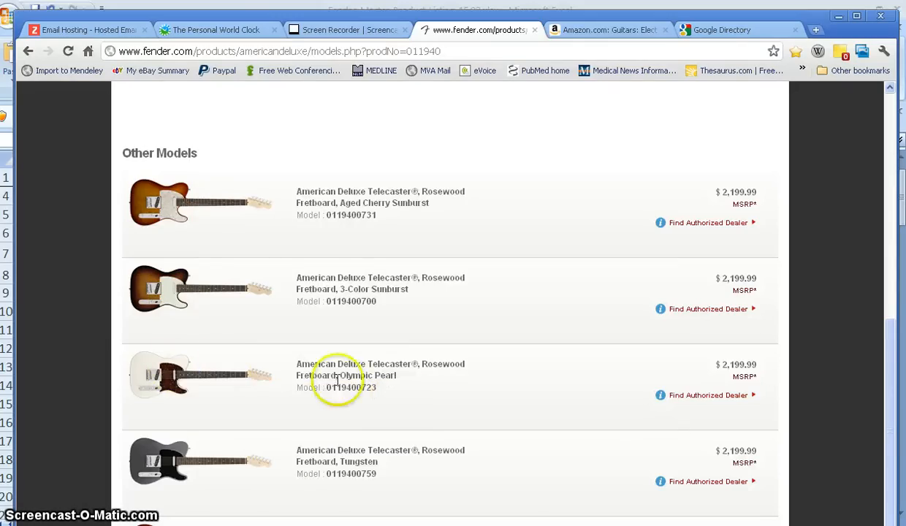
mouse_move(153, 368)
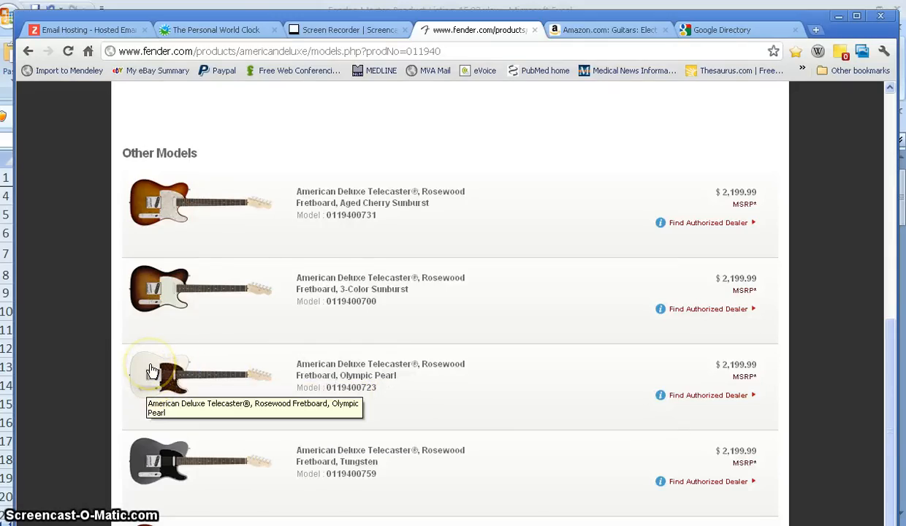
mouse_move(416, 208)
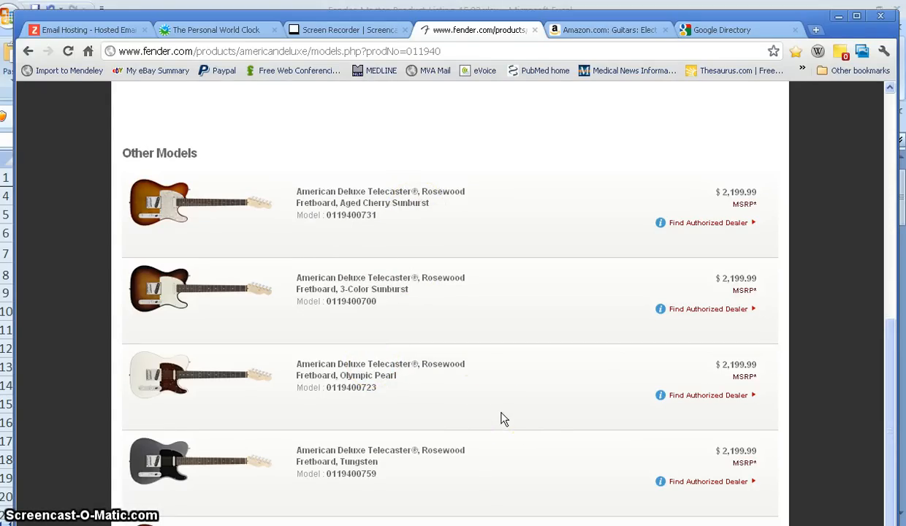
scroll("up", 3)
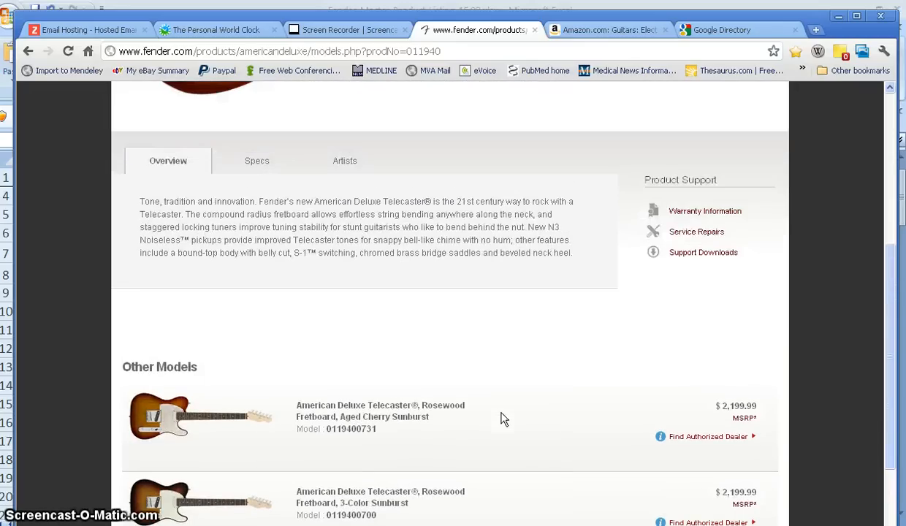
scroll("up", 3)
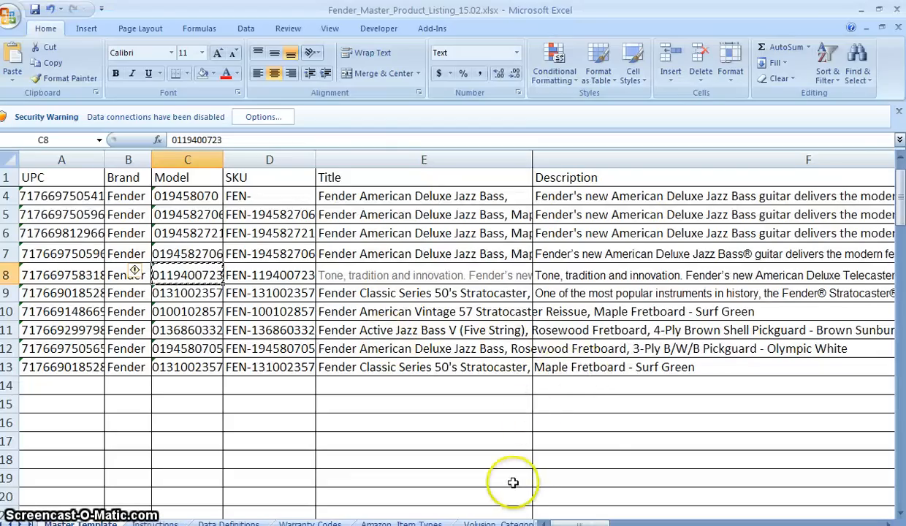
mouse_move(573, 274)
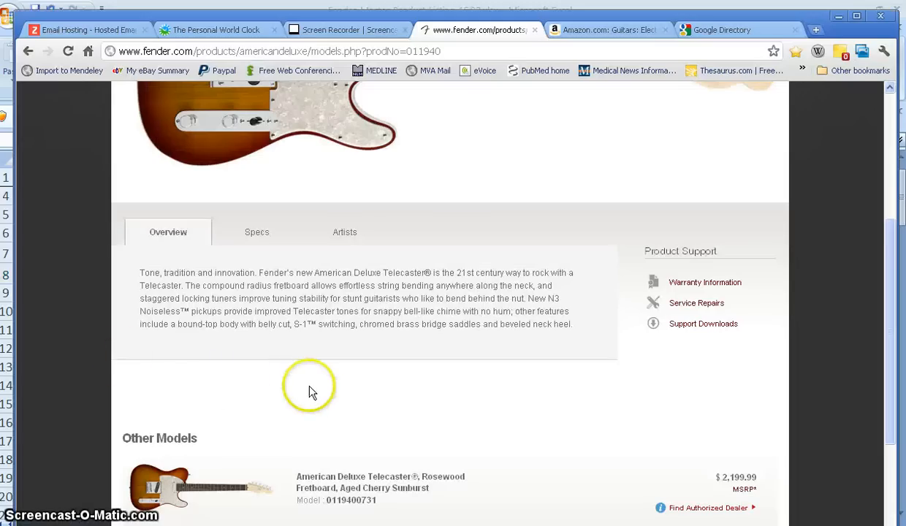
mouse_move(140, 269)
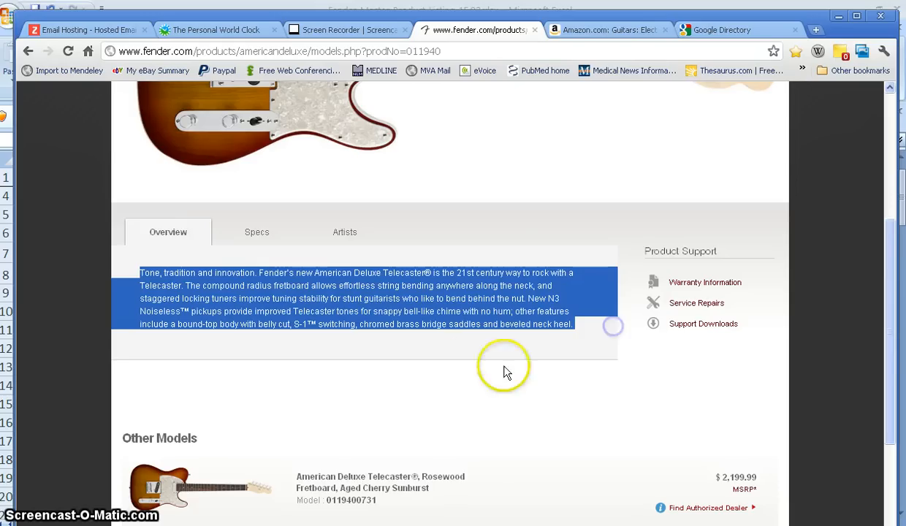
mouse_move(434, 365)
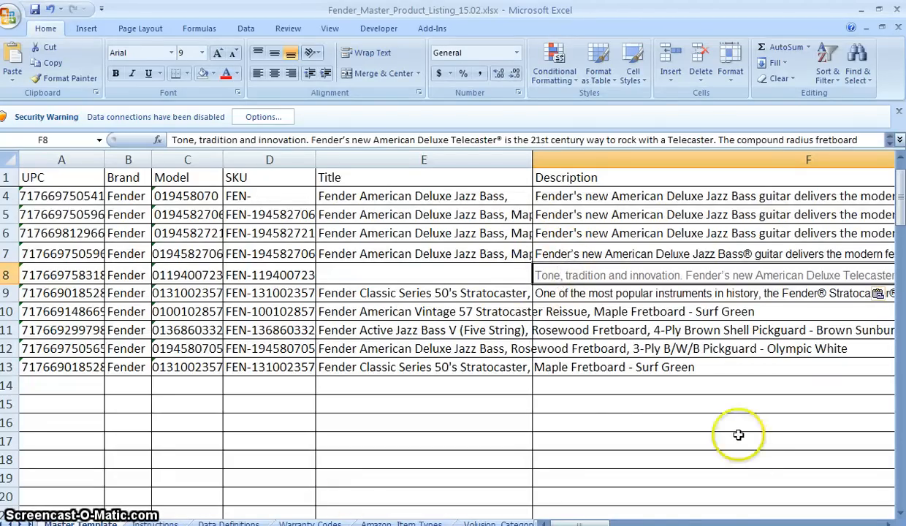
mouse_move(573, 523)
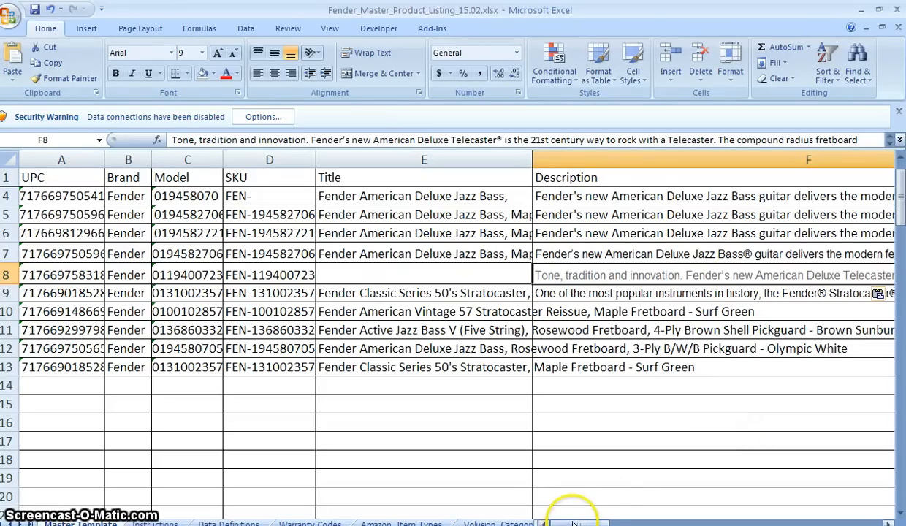
Step: Put the Telecaster heavy-music paragraph into cell L8 under BulletPoint_5 and review the specifications
scroll("right", 3)
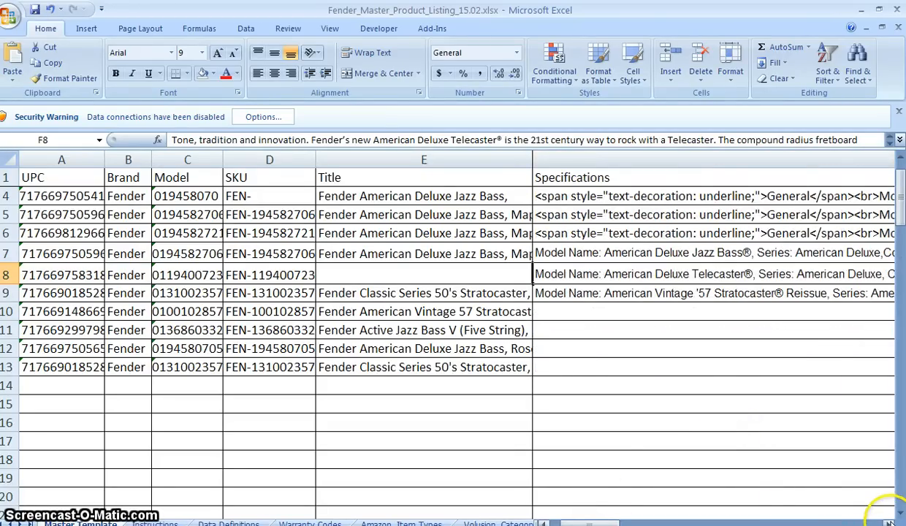
scroll("right", 3)
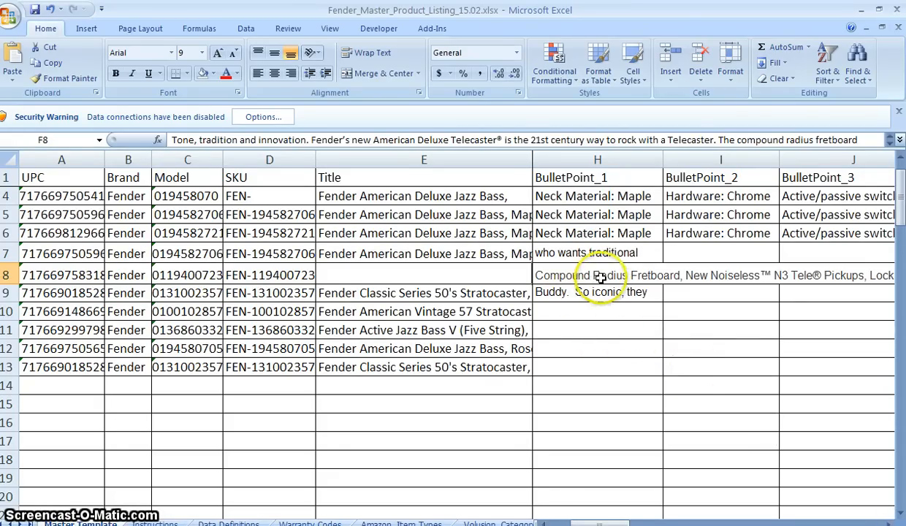
left_click(598, 275)
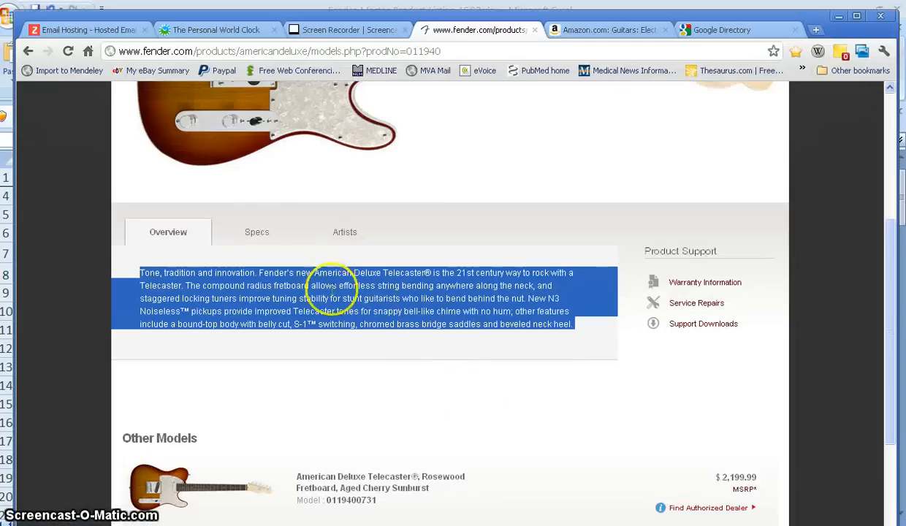
scroll("down", 3)
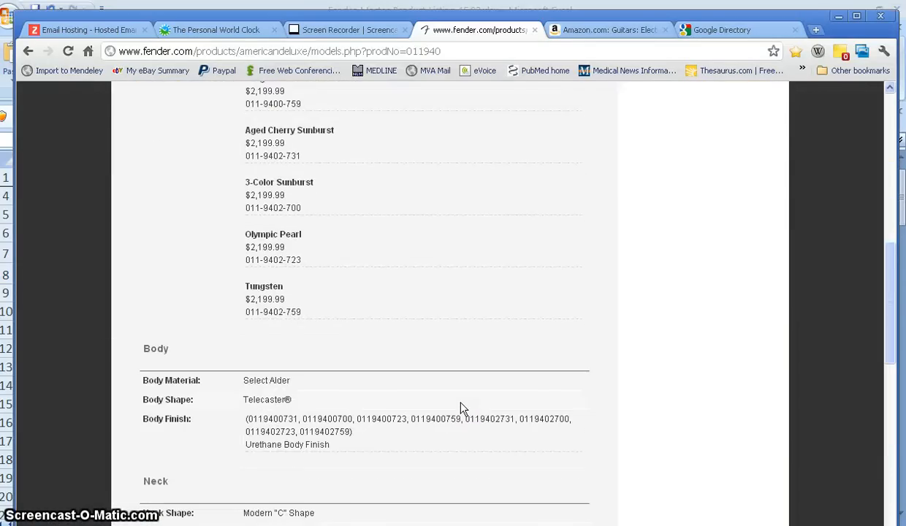
scroll("down", 3)
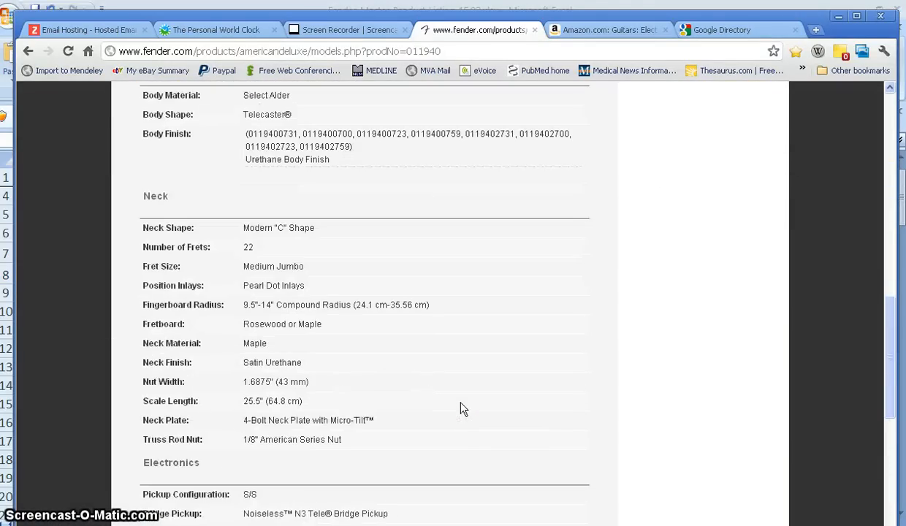
scroll("down", 3)
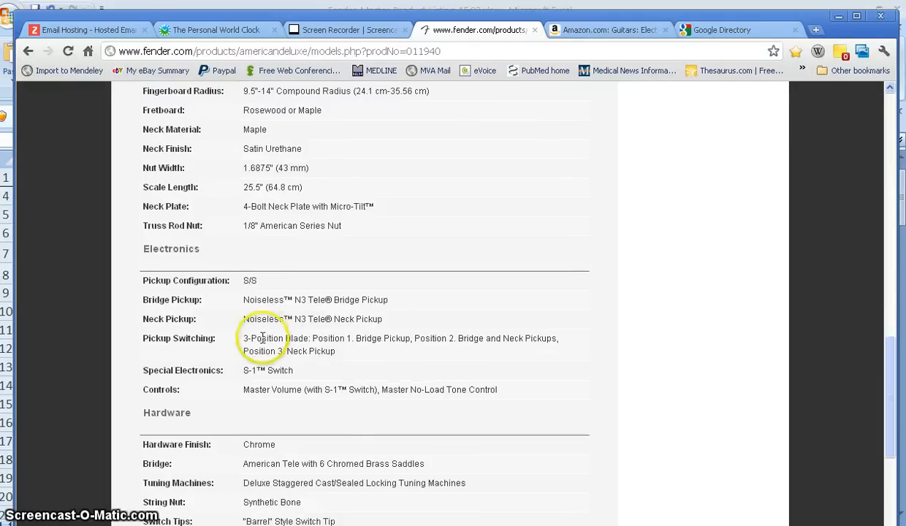
scroll("down", 3)
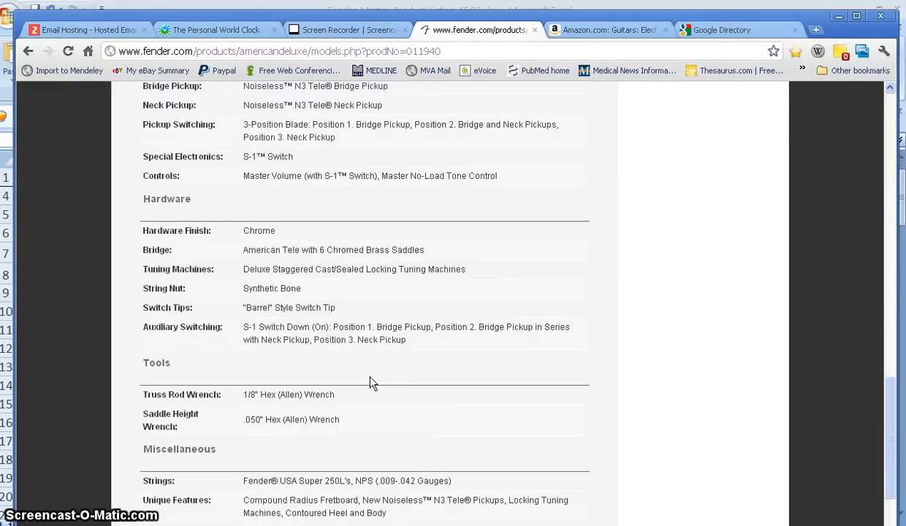
scroll("down", 3)
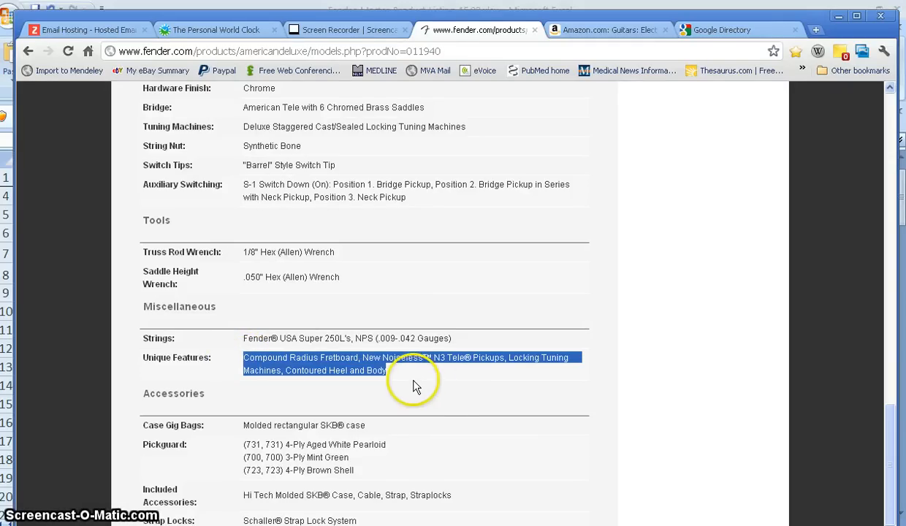
mouse_move(406, 465)
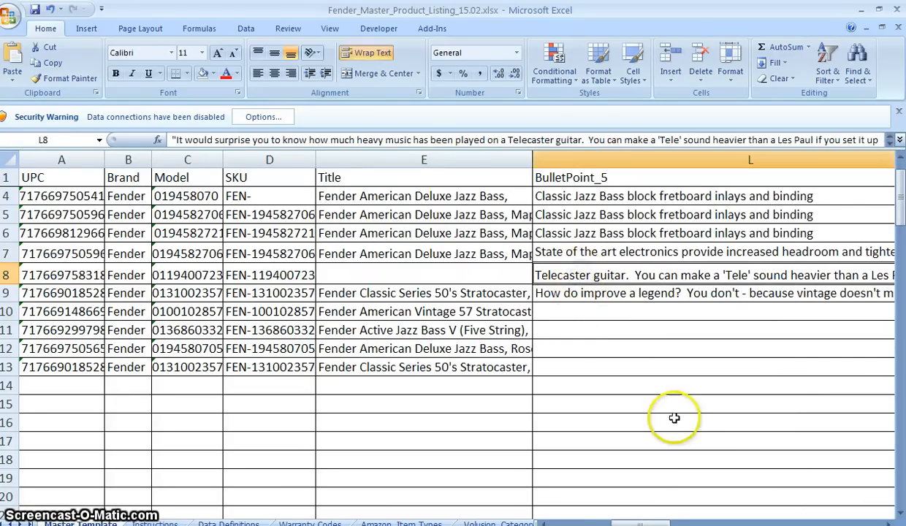
mouse_move(668, 421)
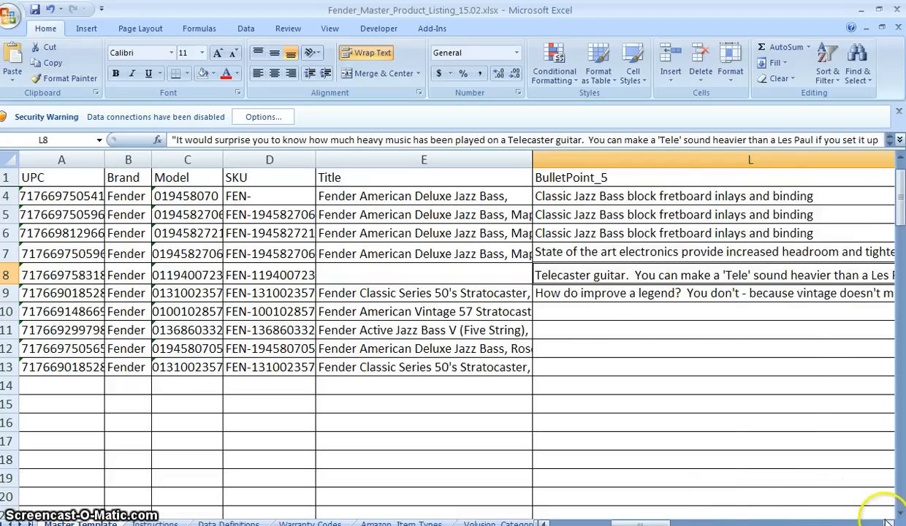
Step: Check the Telecaster row's weight, dimensions and Category_Amazon columns
scroll("right", 3)
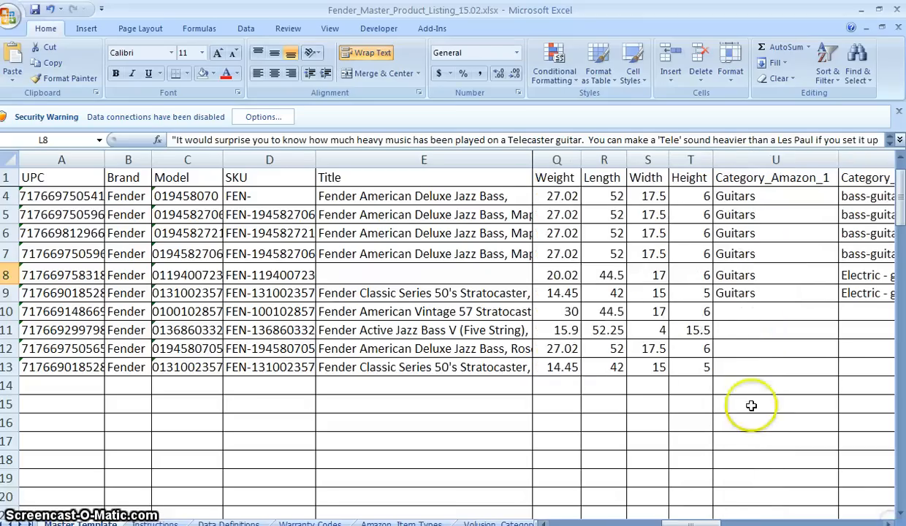
mouse_move(684, 385)
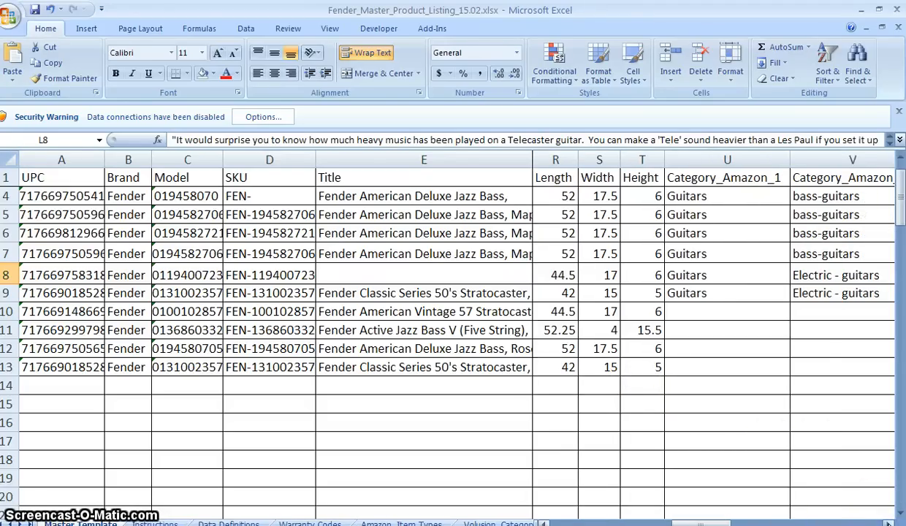
scroll("right", 3)
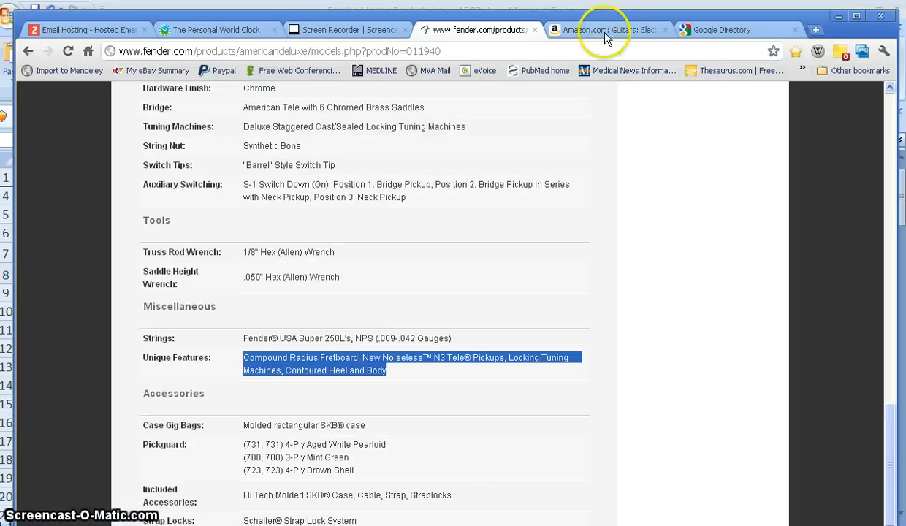
Step: Return to the Amazon home page from the guitars results tab
left_click(599, 29)
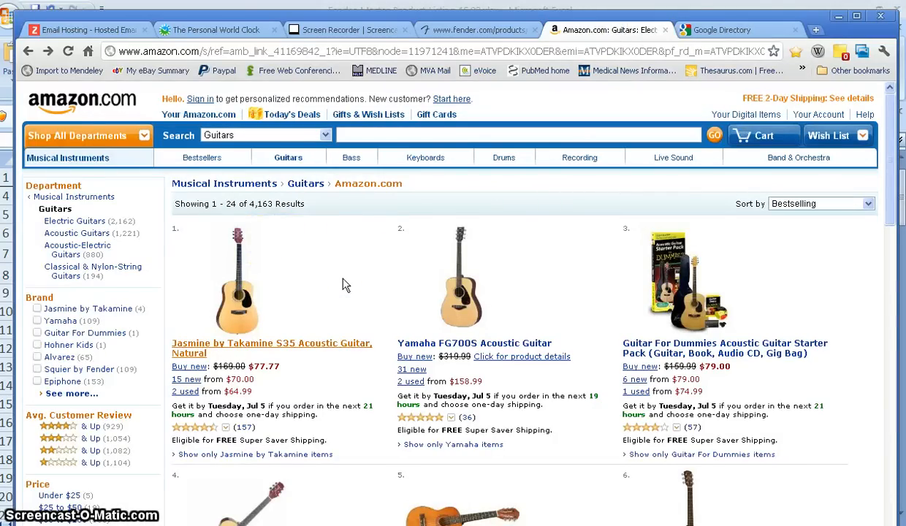
mouse_move(61, 102)
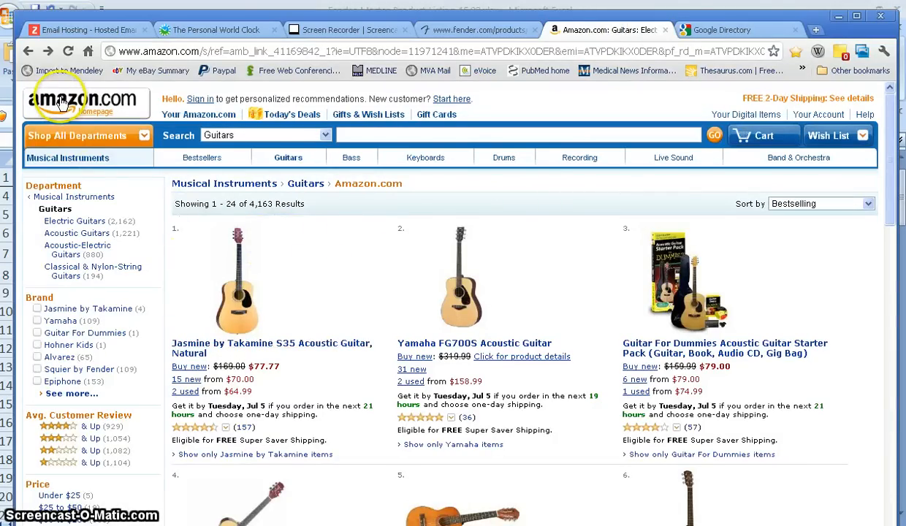
left_click(60, 103)
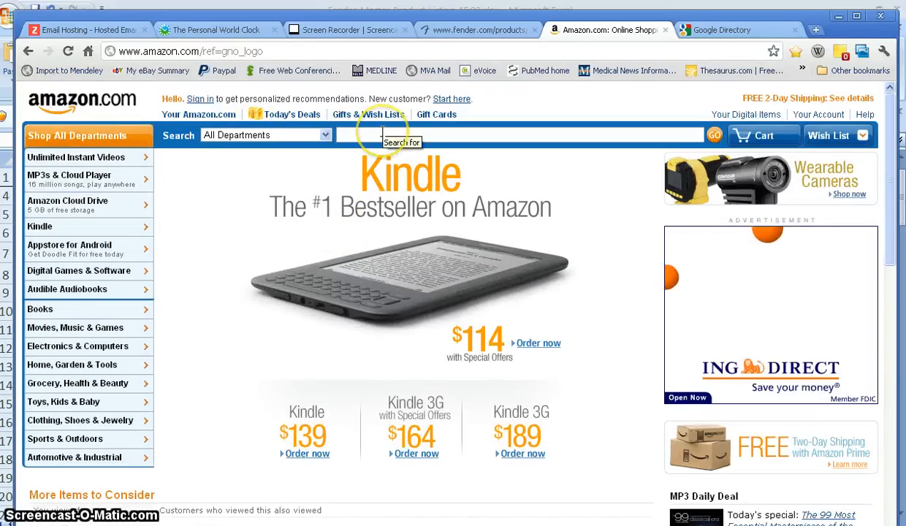
scroll("down", 3)
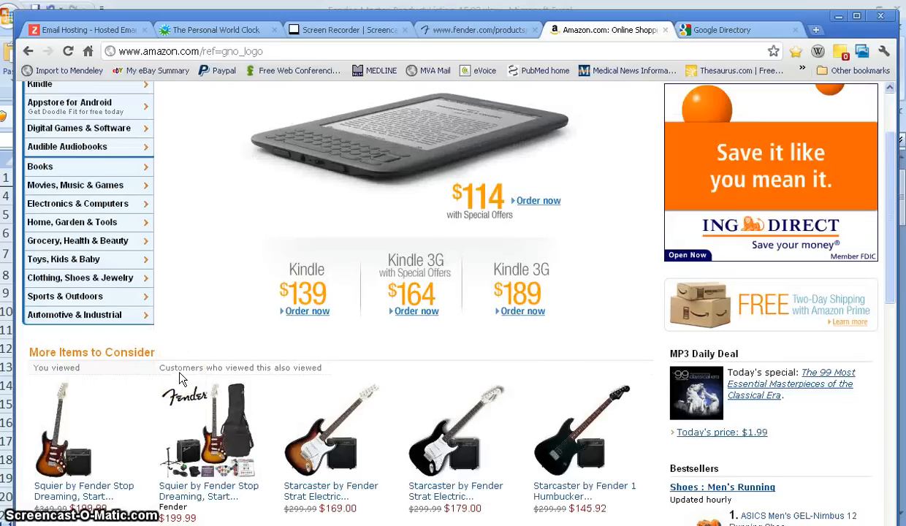
scroll("up", 3)
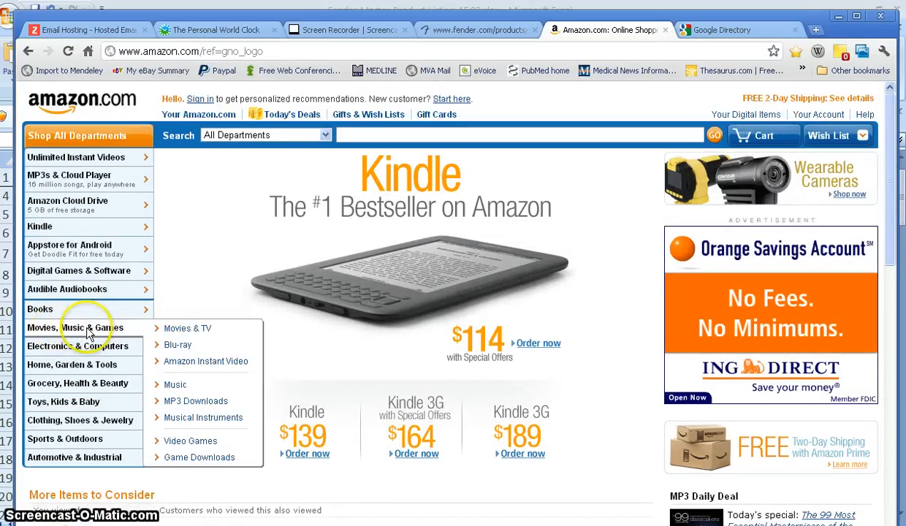
mouse_move(47, 335)
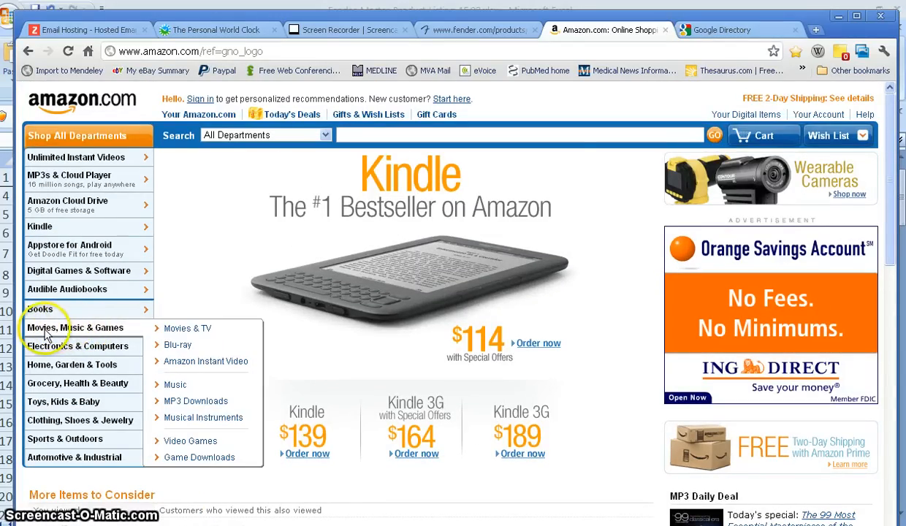
mouse_move(208, 430)
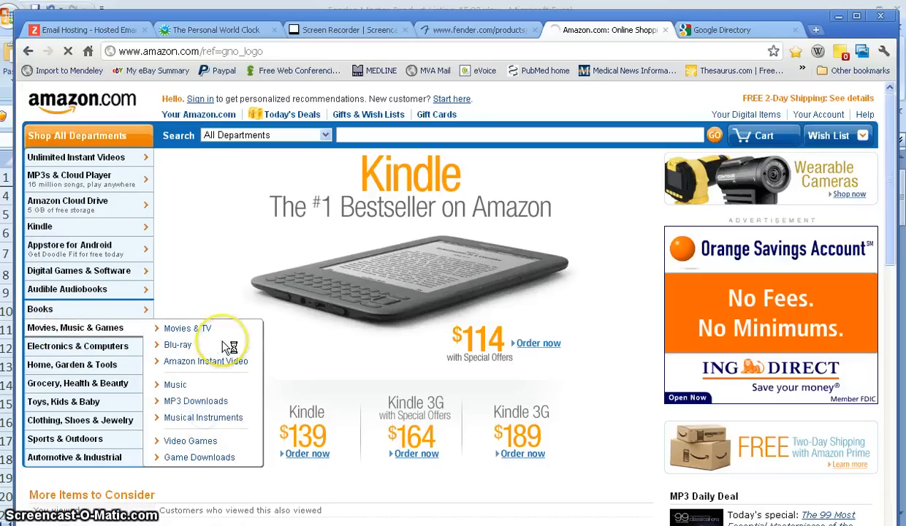
Step: Browse Musical Instruments > Electric Guitars and look through its bestselling listings
left_click(201, 418)
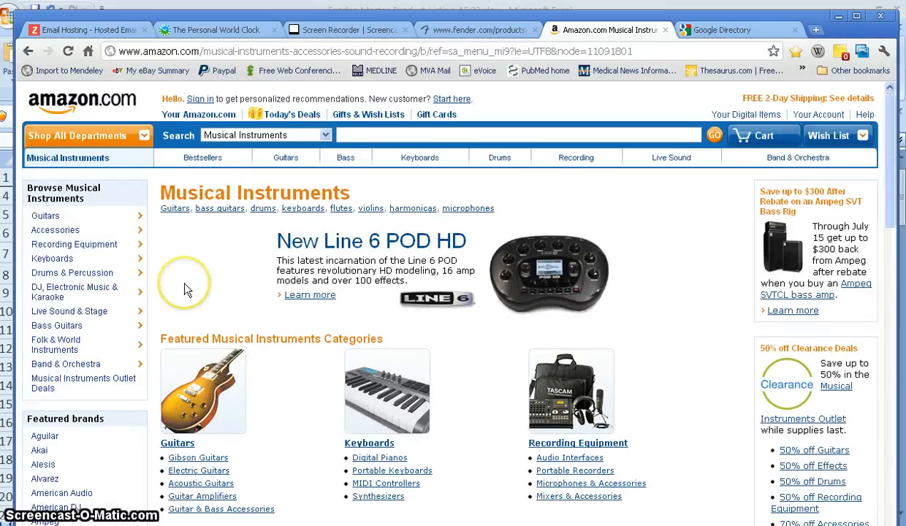
scroll("down", 3)
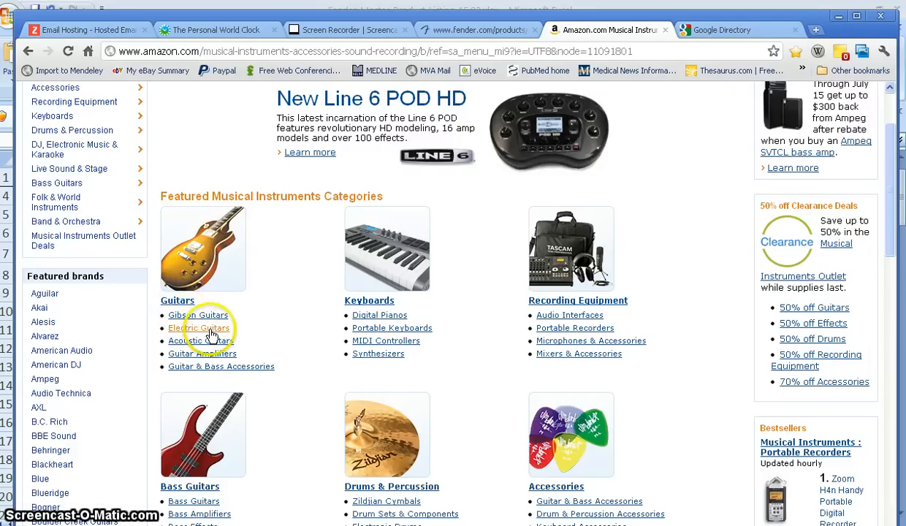
left_click(198, 327)
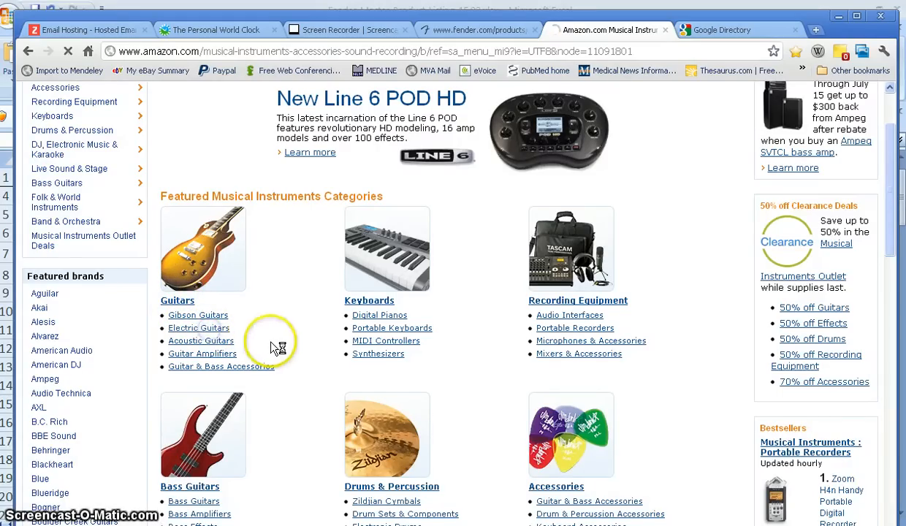
left_click(199, 327)
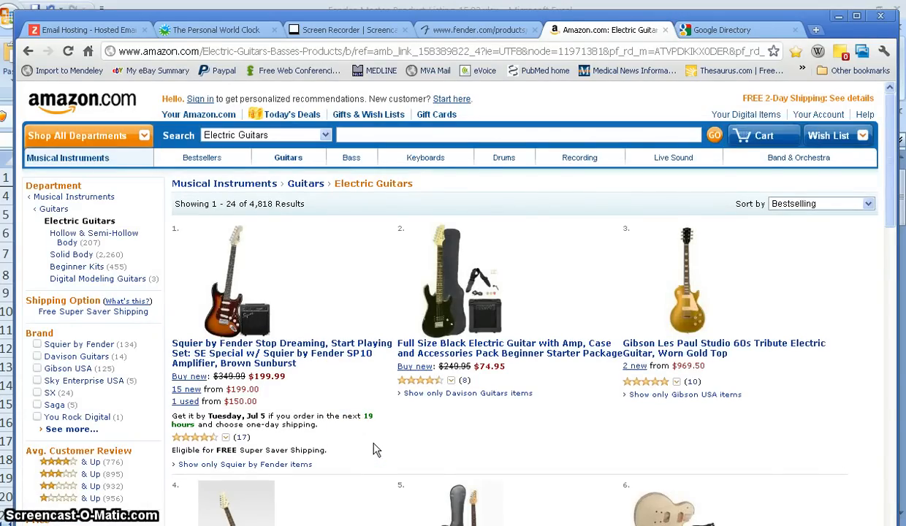
scroll("down", 3)
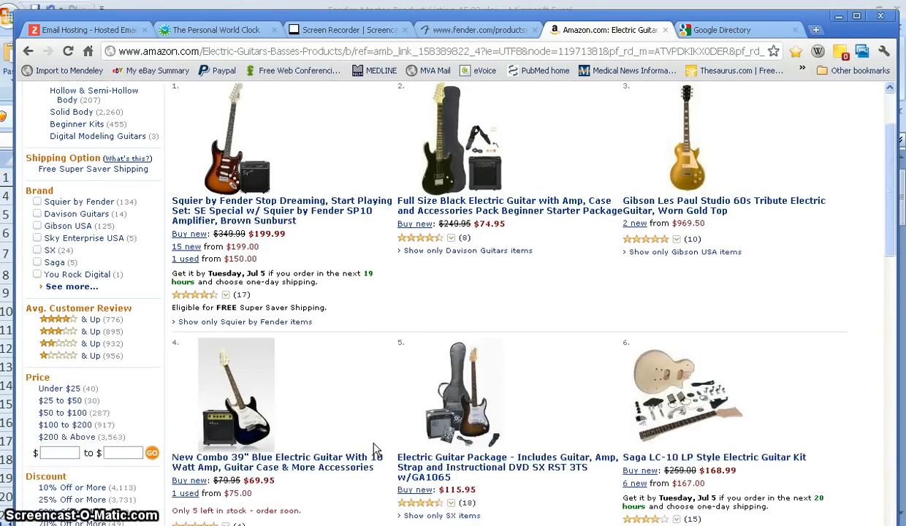
scroll("up", 3)
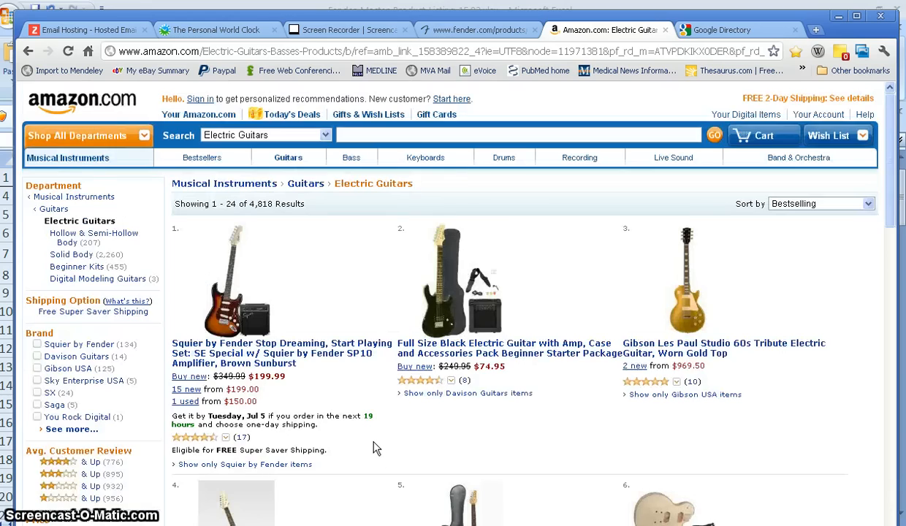
scroll("down", 3)
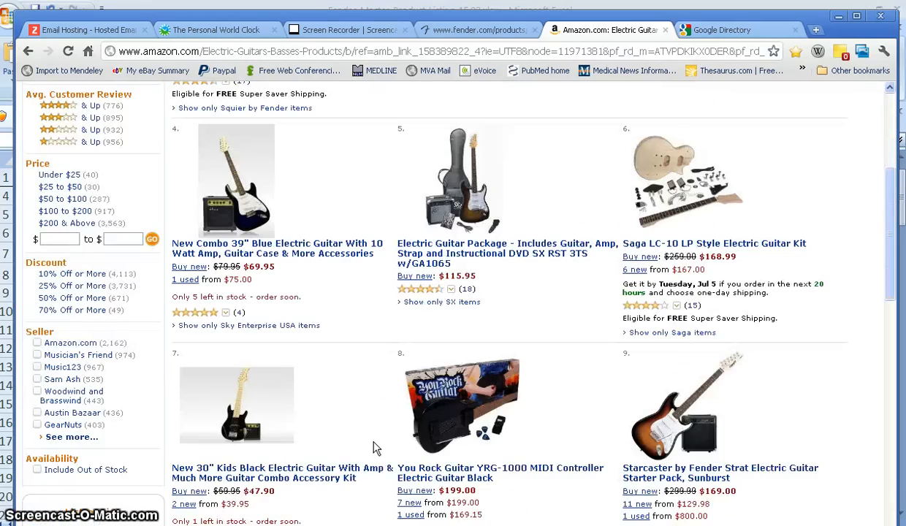
scroll("down", 3)
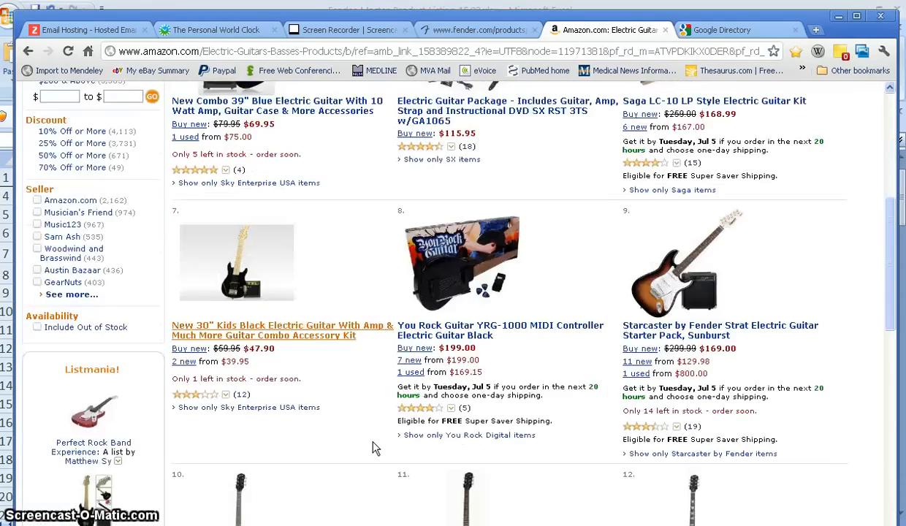
scroll("down", 3)
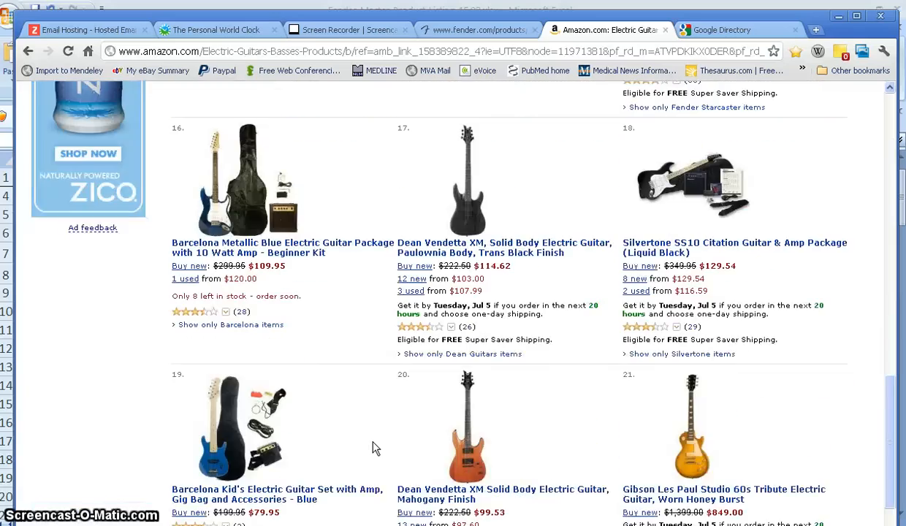
scroll("up", 3)
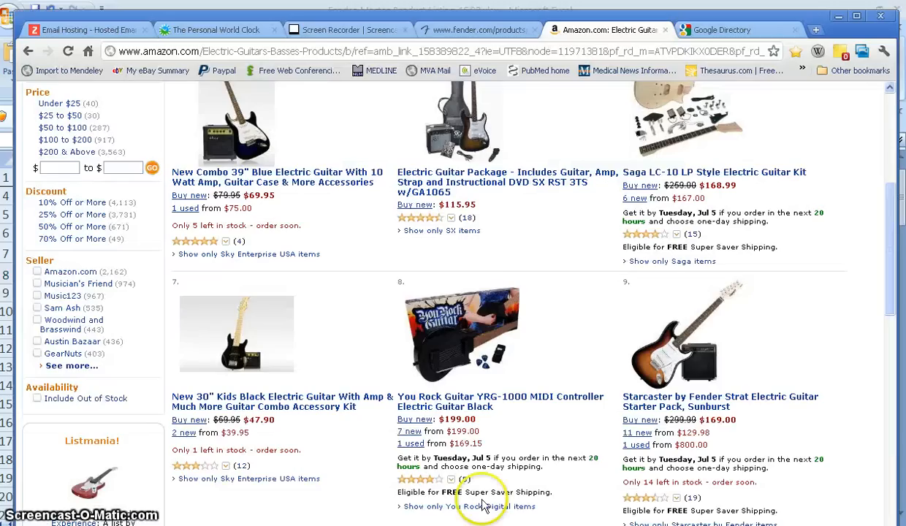
Step: Navigate Google Directory through Arts, Music, Instruments, Stringed, Guitar, Electric to Fender
left_click(731, 29)
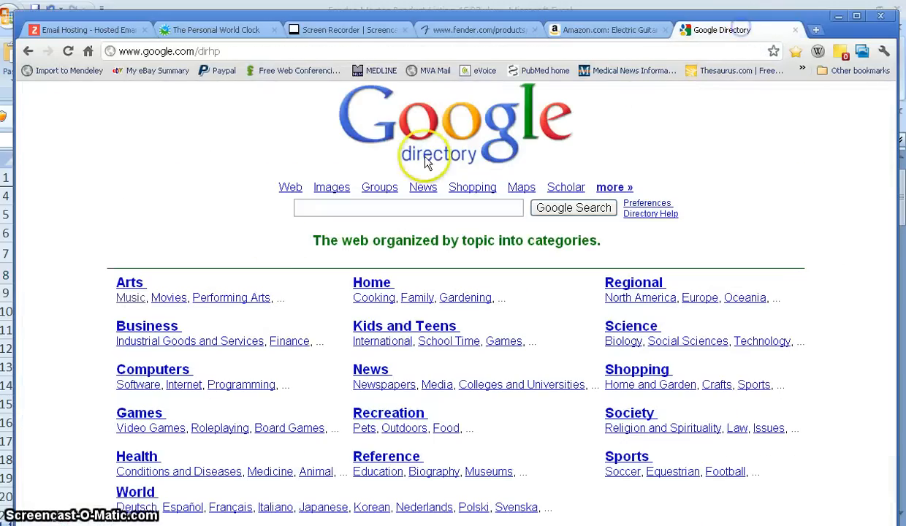
mouse_move(91, 318)
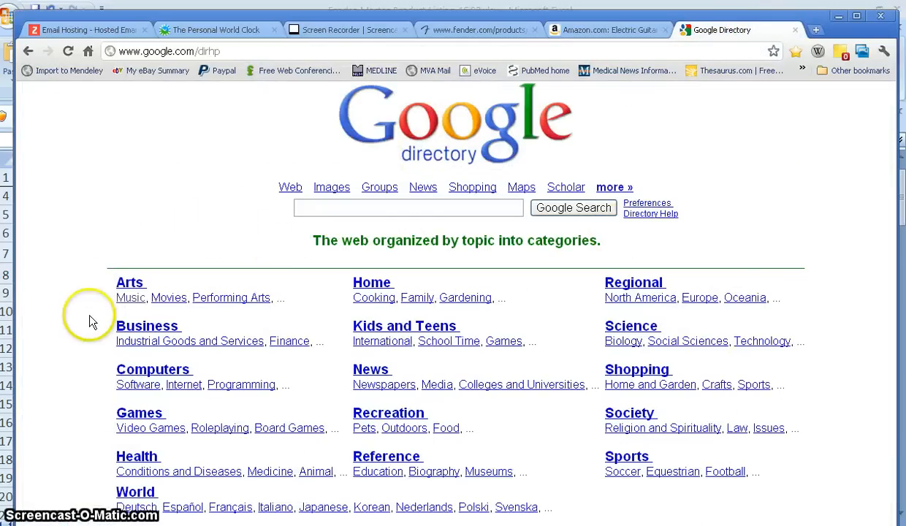
mouse_move(128, 298)
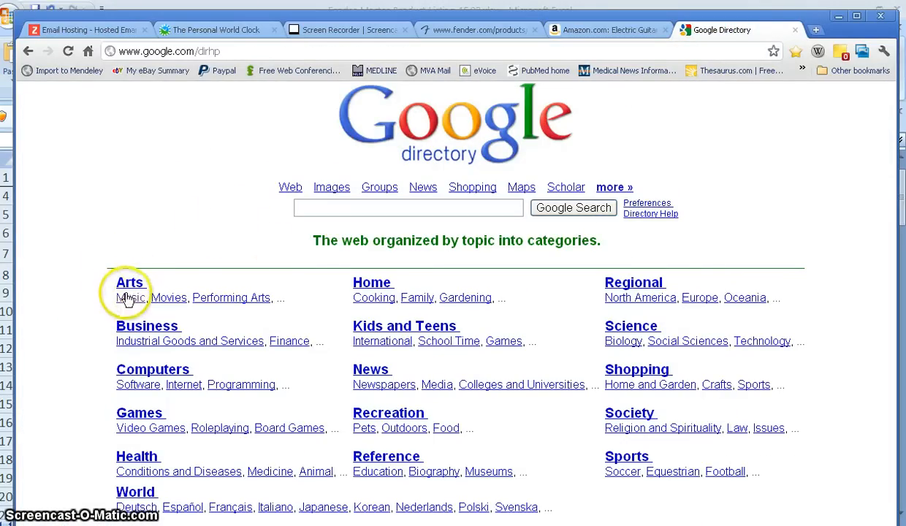
left_click(129, 298)
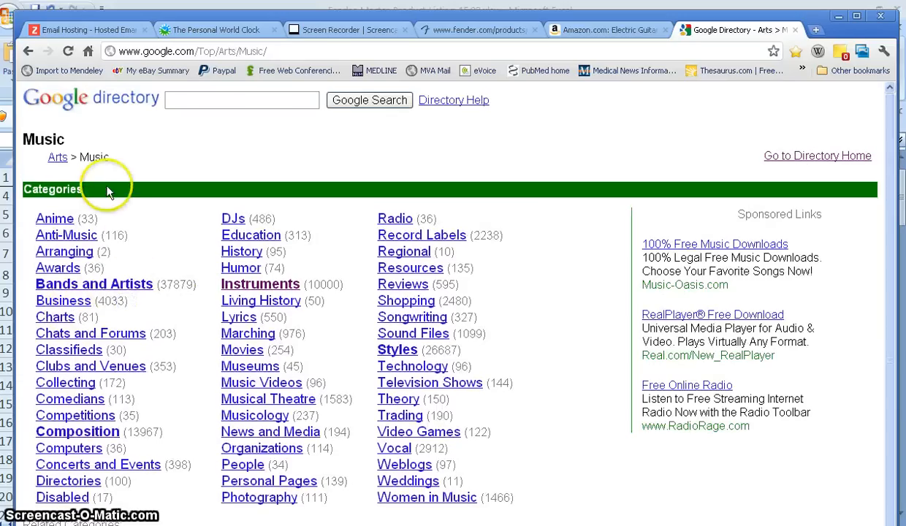
mouse_move(84, 158)
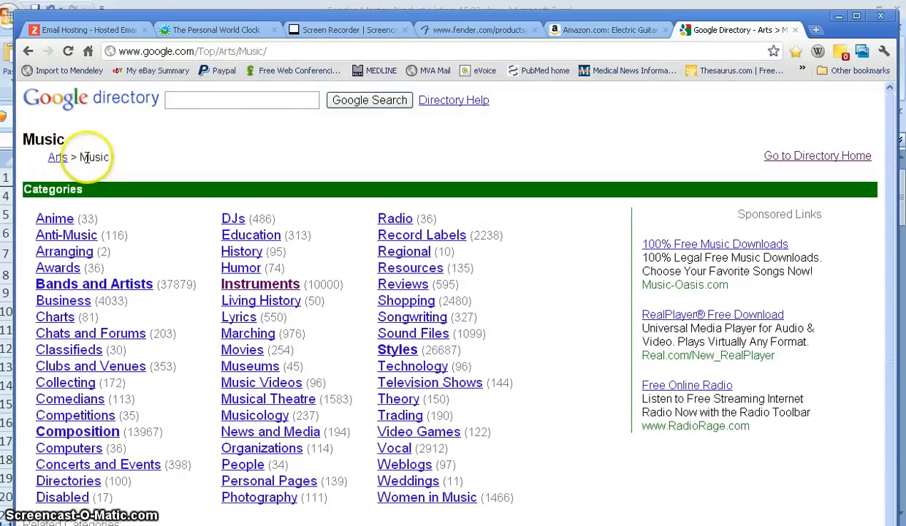
mouse_move(216, 289)
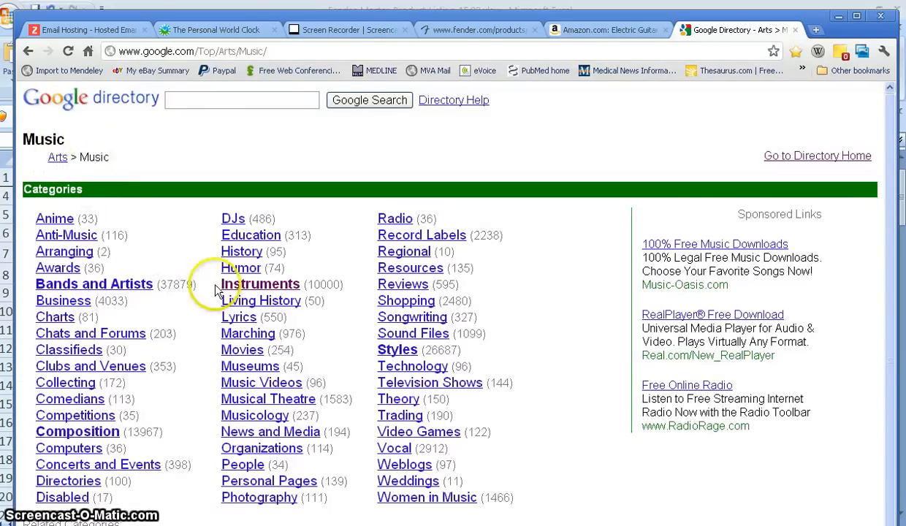
left_click(260, 284)
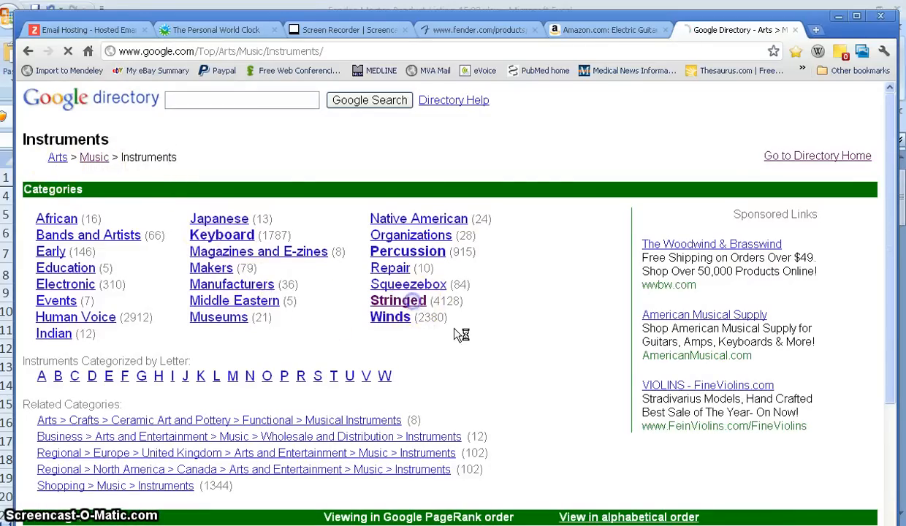
left_click(398, 301)
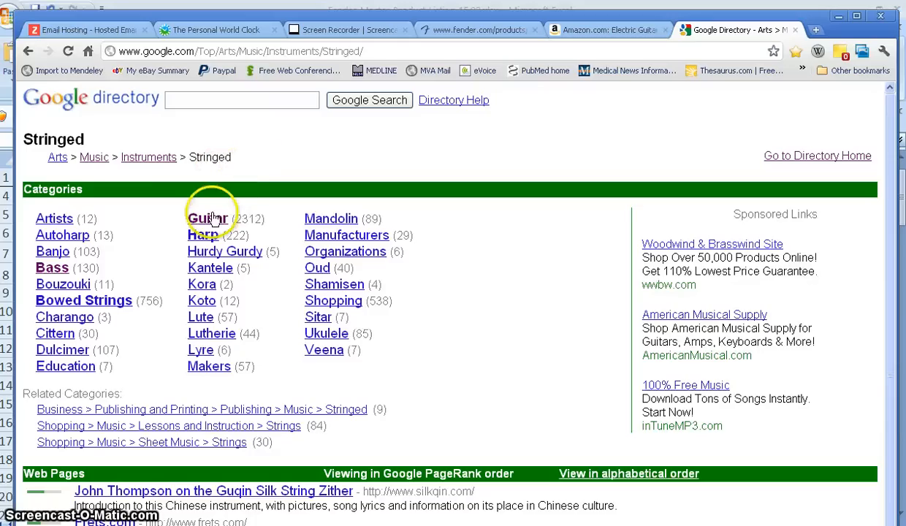
left_click(205, 219)
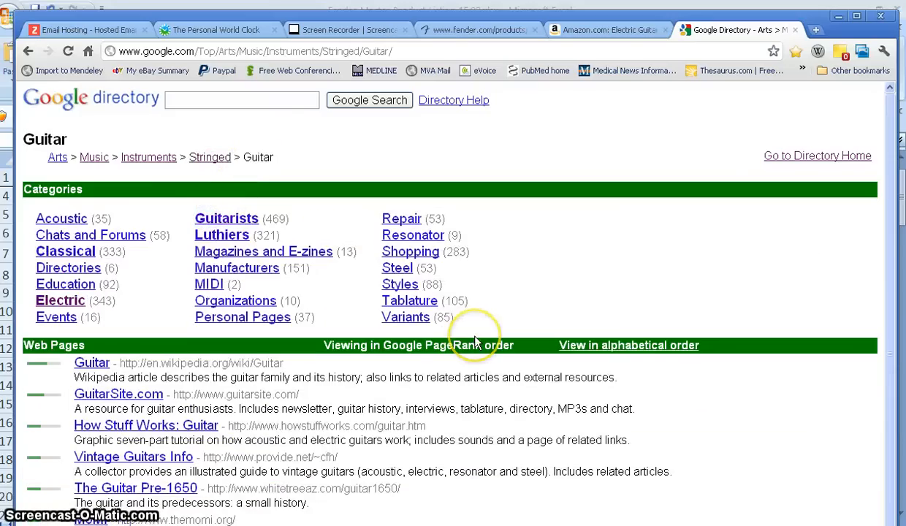
left_click(61, 301)
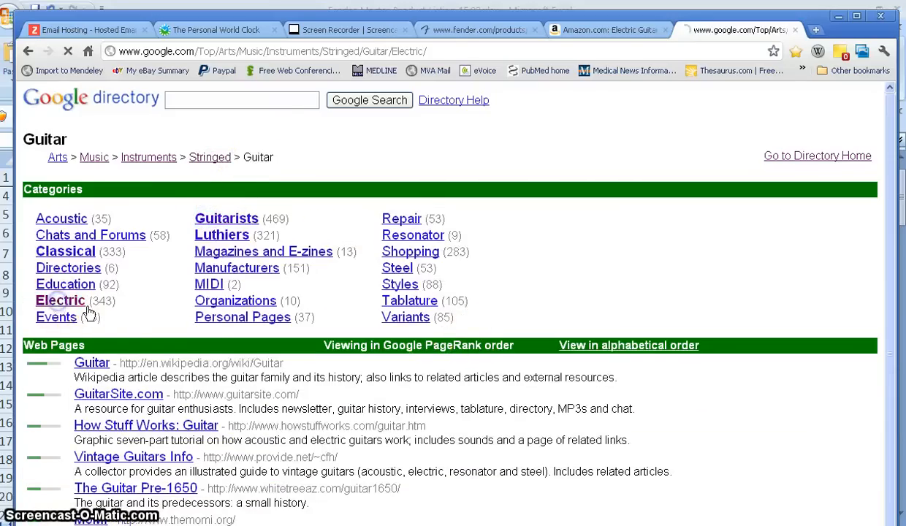
left_click(60, 301)
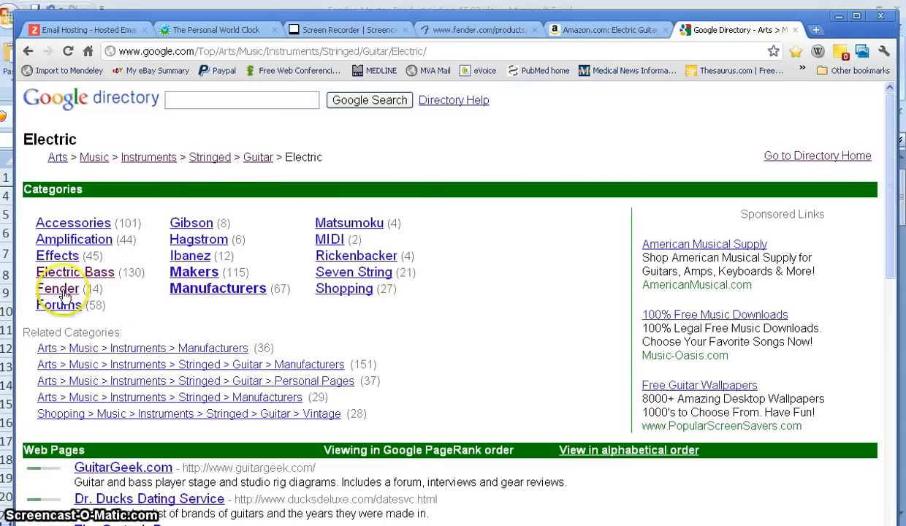
left_click(58, 289)
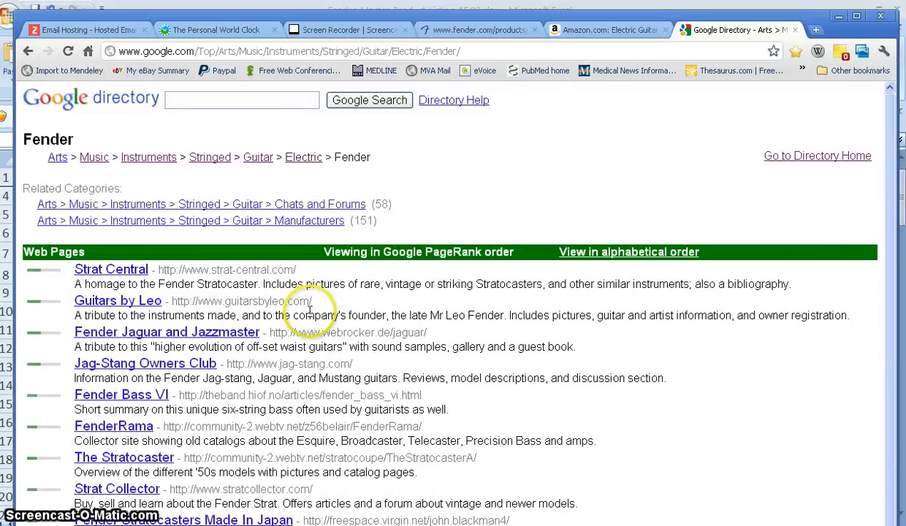
scroll("down", 3)
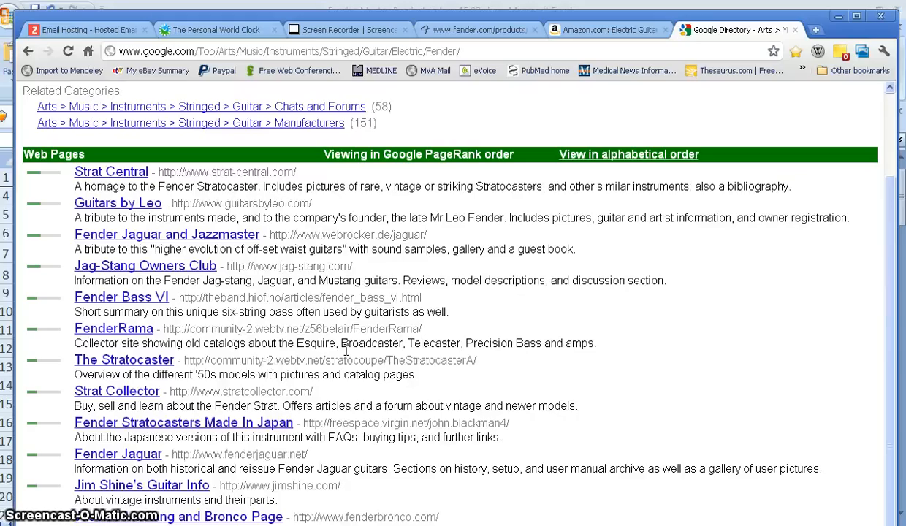
mouse_move(494, 407)
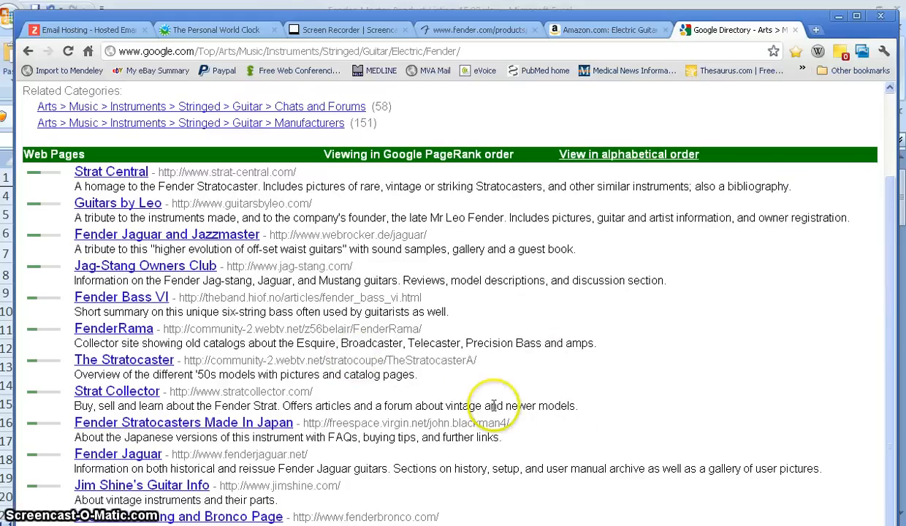
mouse_move(416, 358)
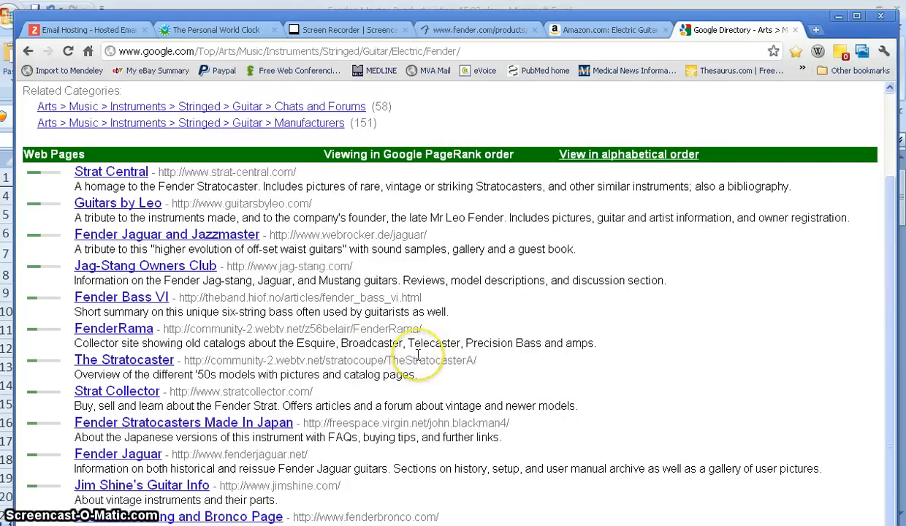
mouse_move(307, 389)
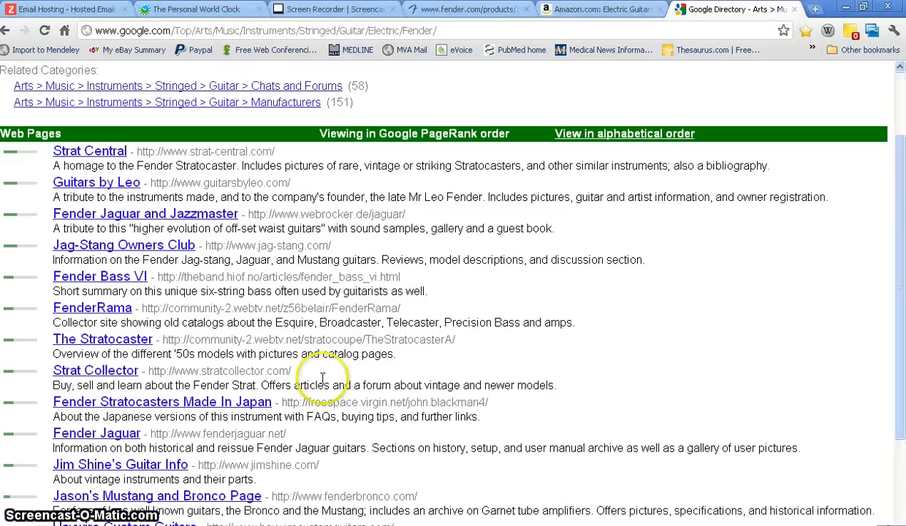
scroll("down", 3)
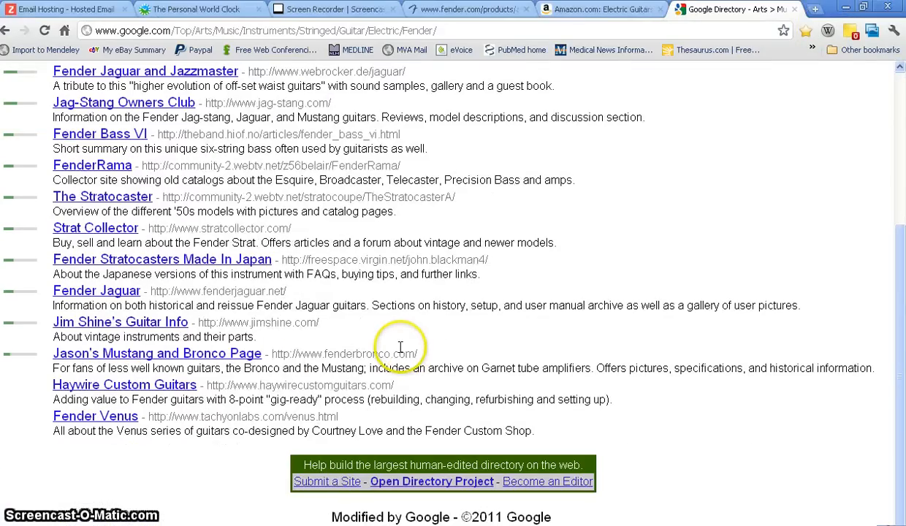
mouse_move(134, 427)
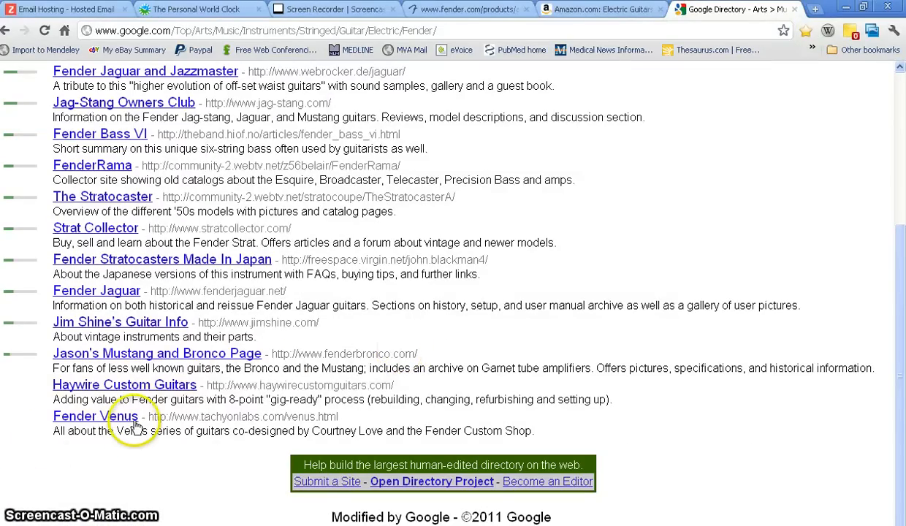
scroll("up", 3)
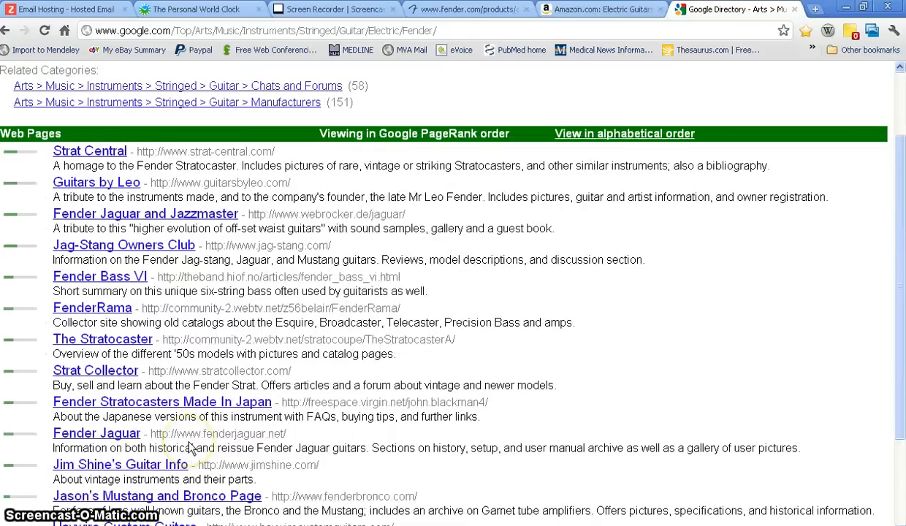
scroll("up", 3)
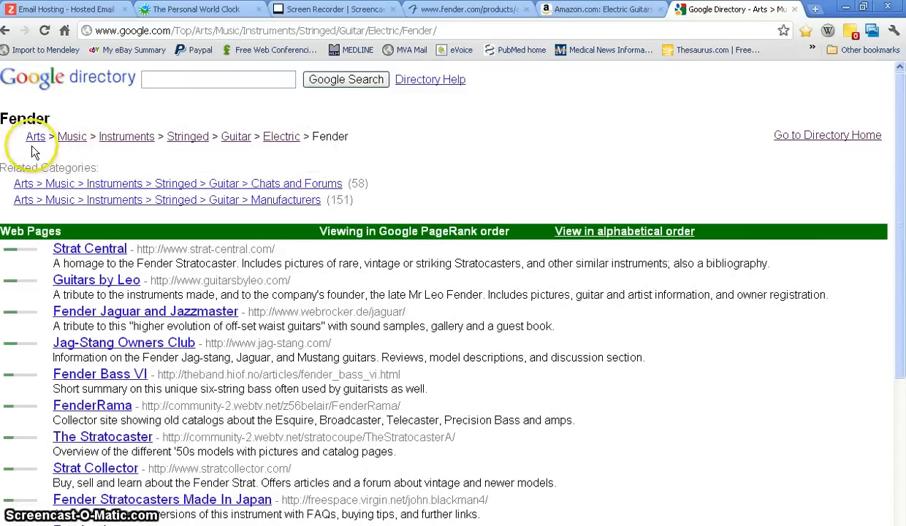
mouse_move(237, 137)
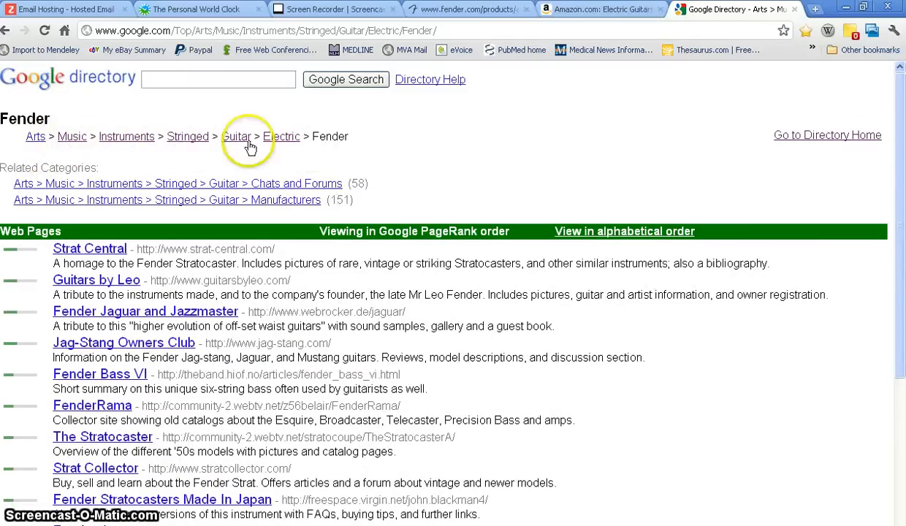
mouse_move(32, 137)
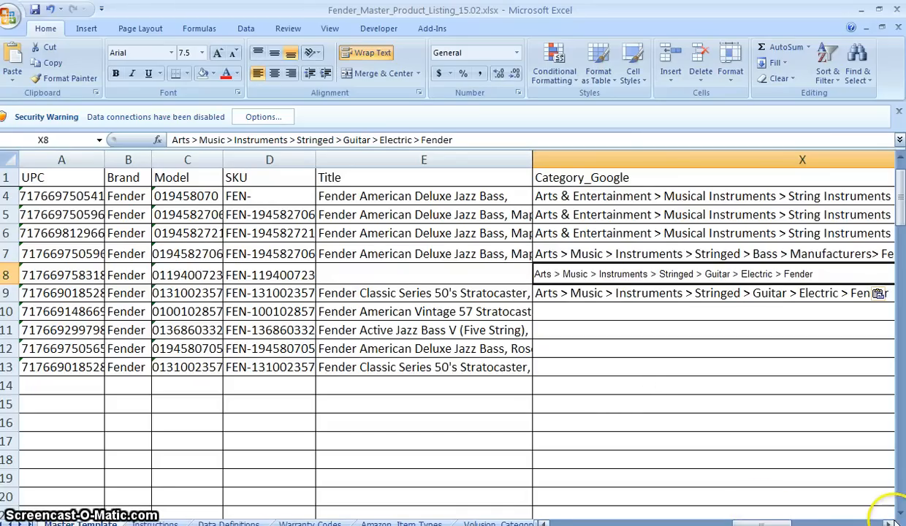
Step: Review row 8's Category_Google path and the Keywords and image columns to its right
scroll("right", 3)
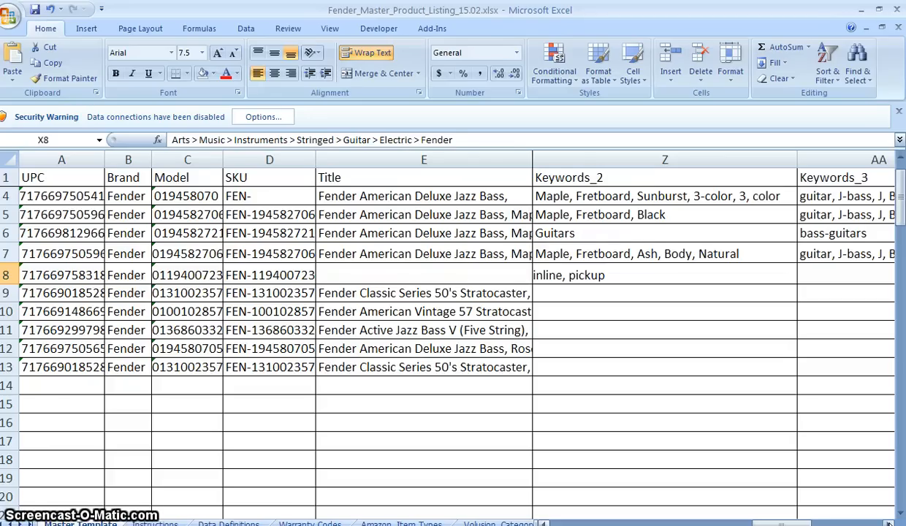
mouse_move(603, 437)
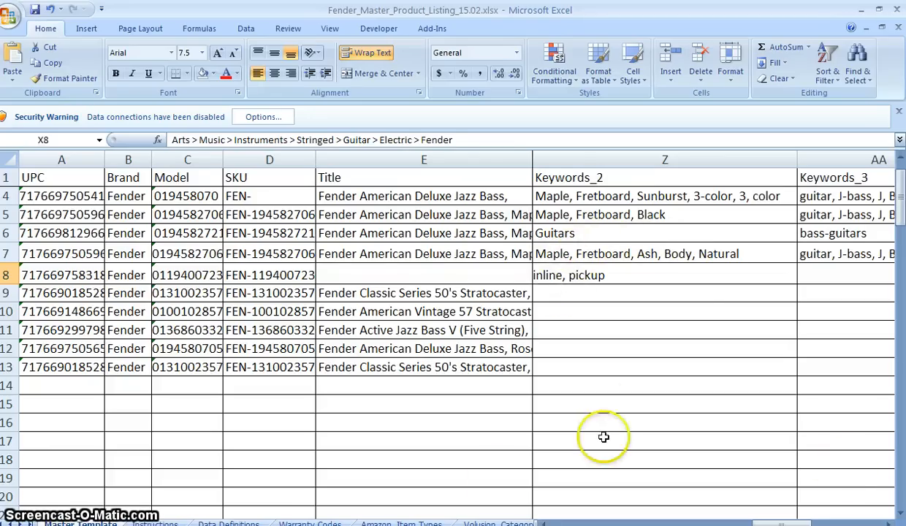
scroll("left", 3)
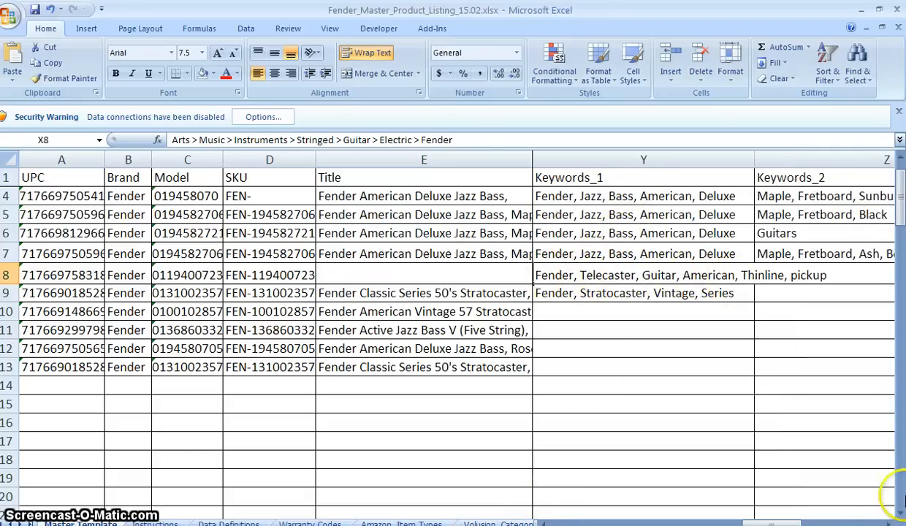
scroll("right", 3)
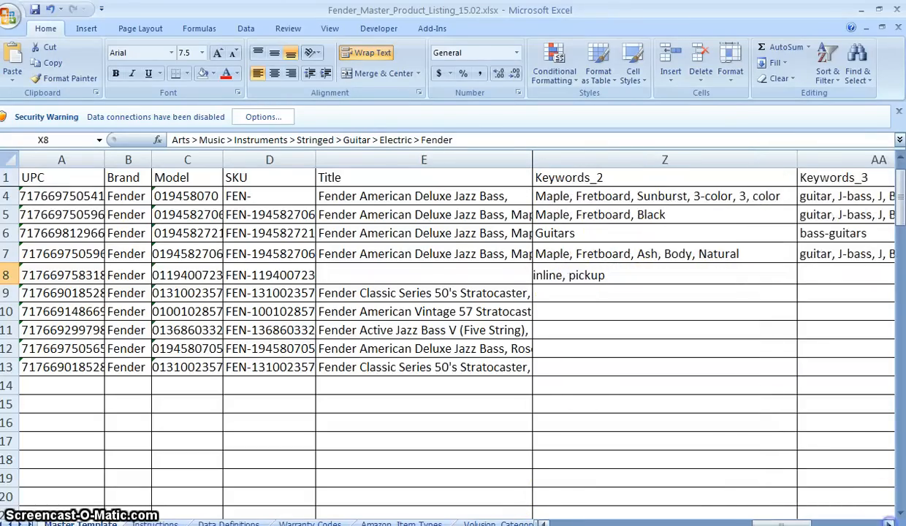
scroll("right", 3)
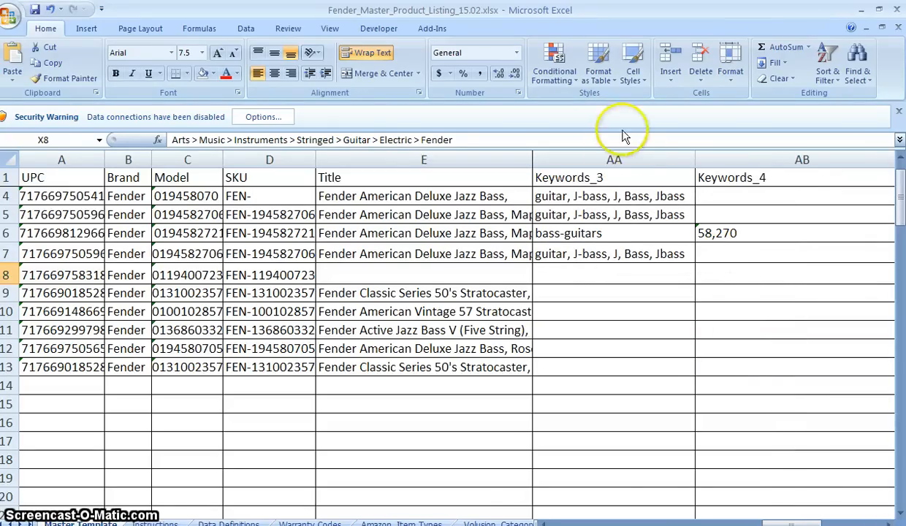
mouse_move(582, 270)
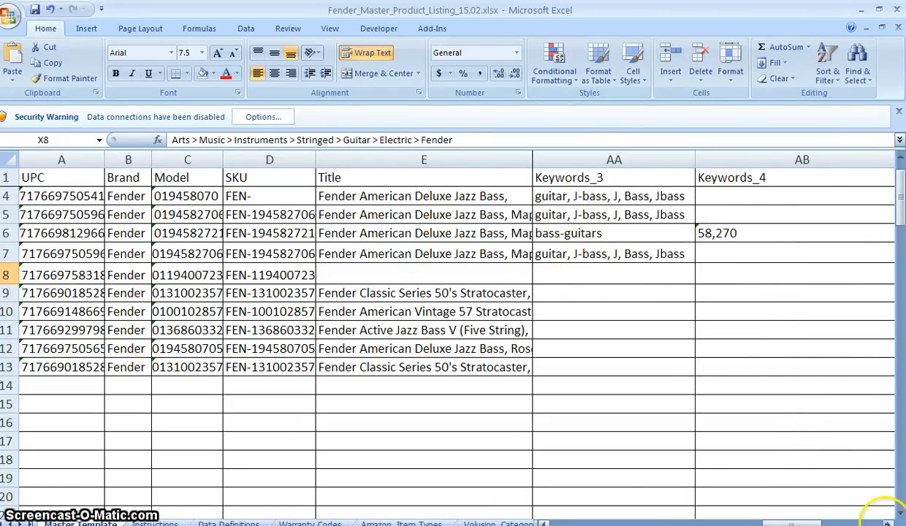
scroll("right", 3)
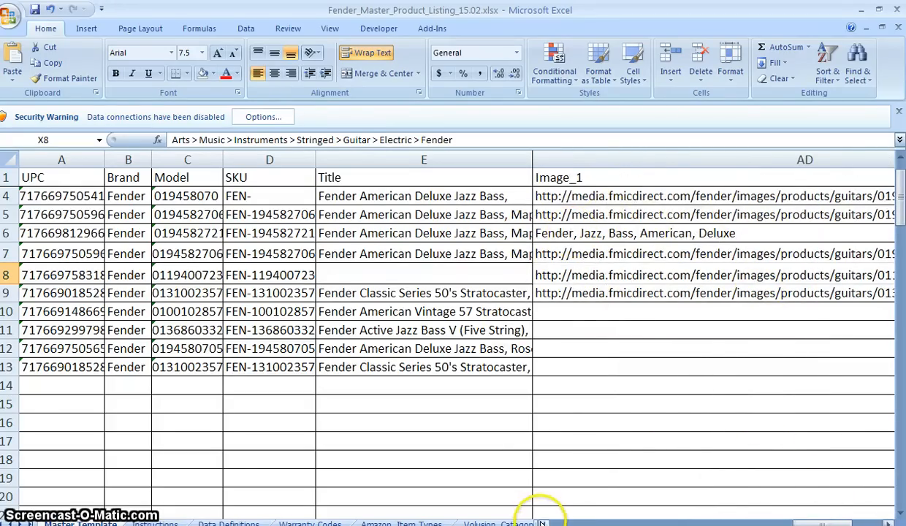
mouse_move(518, 421)
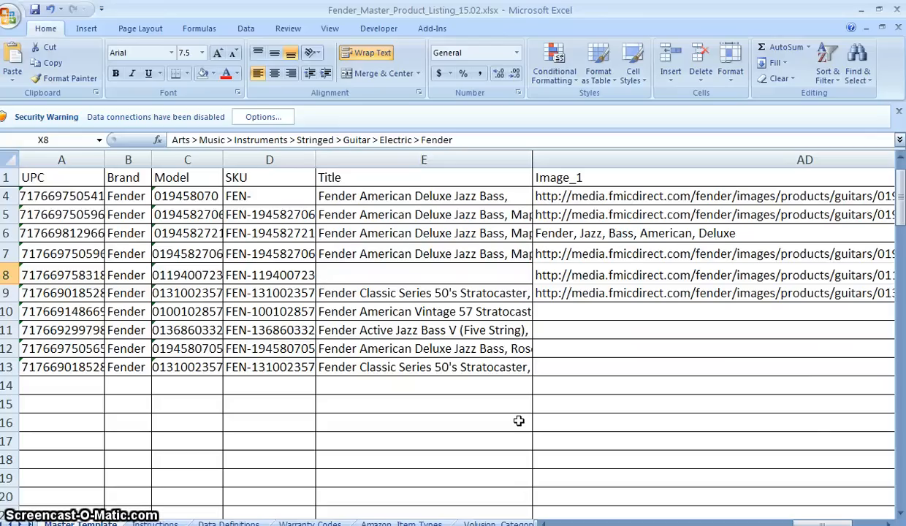
mouse_move(471, 459)
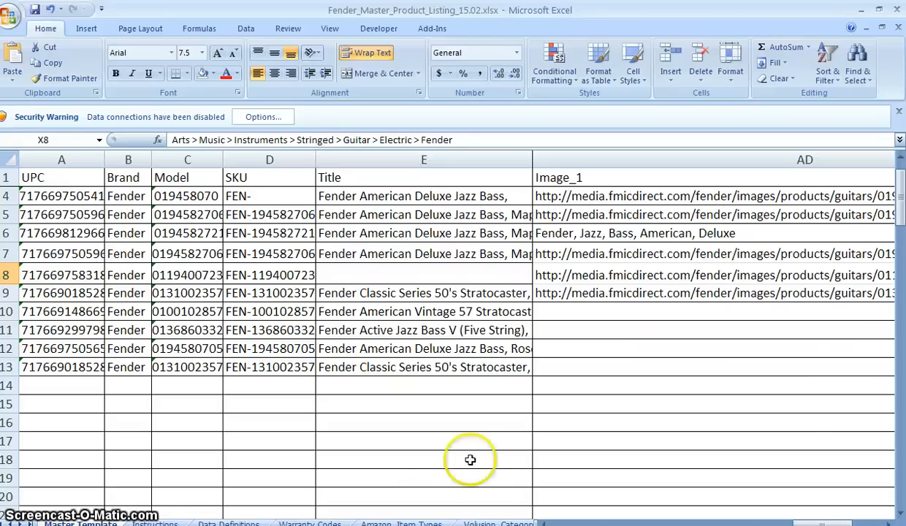